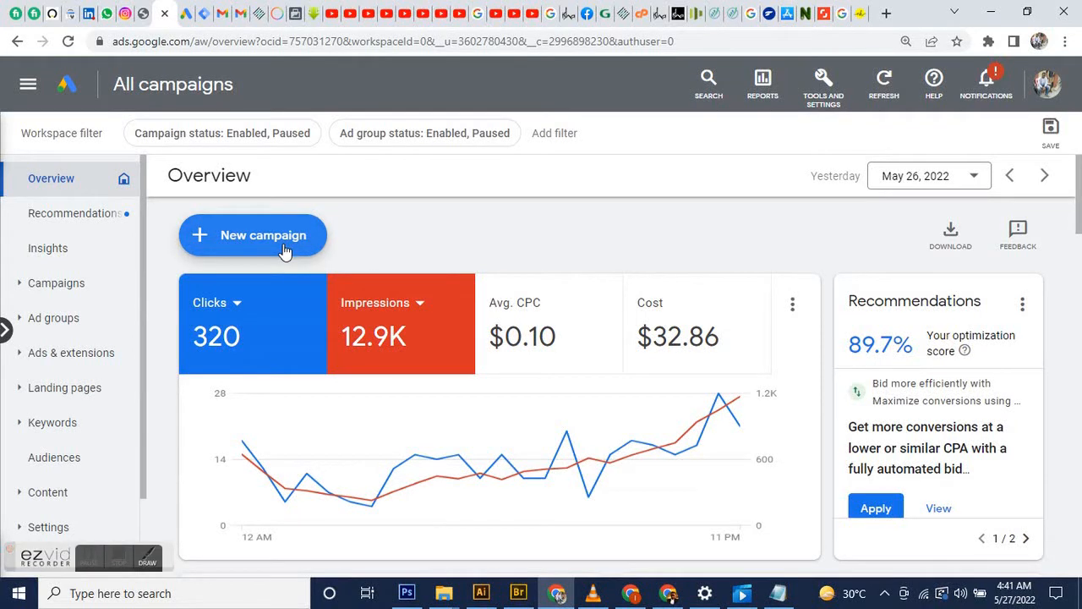
Step: Start a fresh campaign (not a draft) and review its objective and default conversion goals
left_click(253, 235)
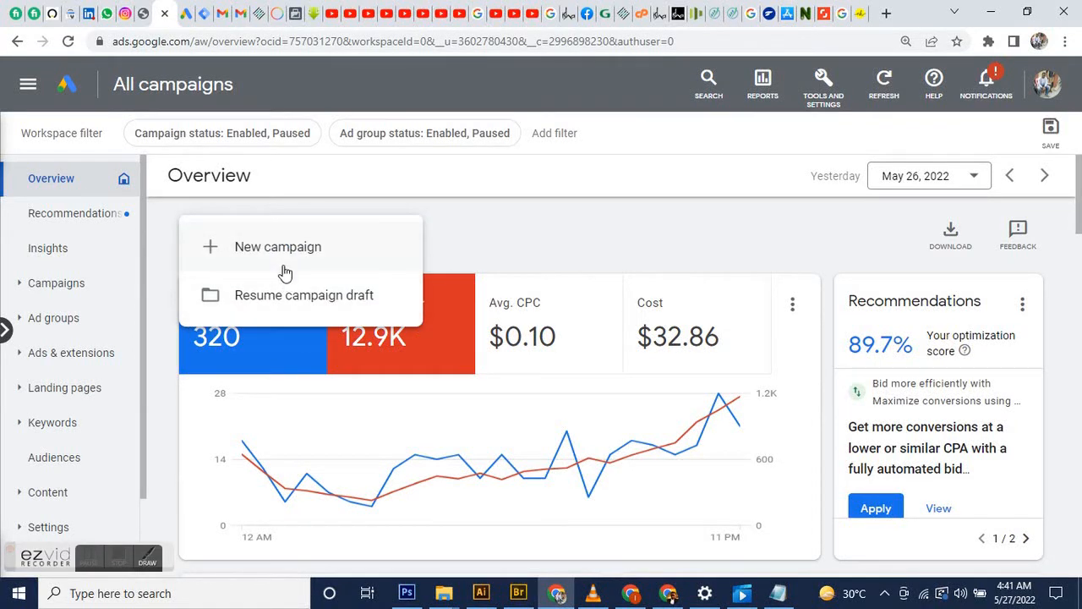
left_click(277, 246)
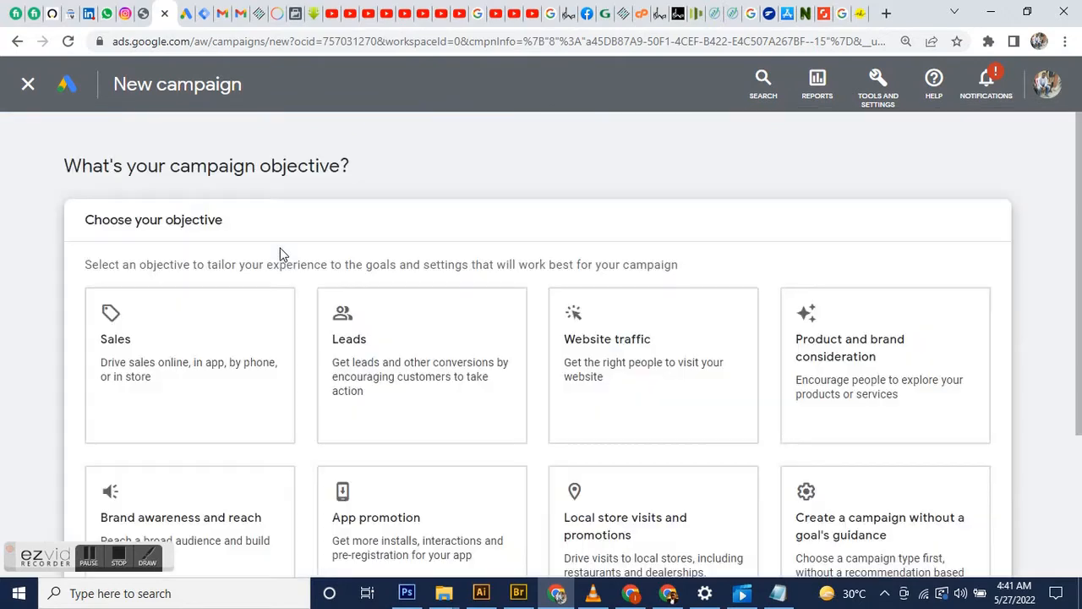
mouse_move(907, 274)
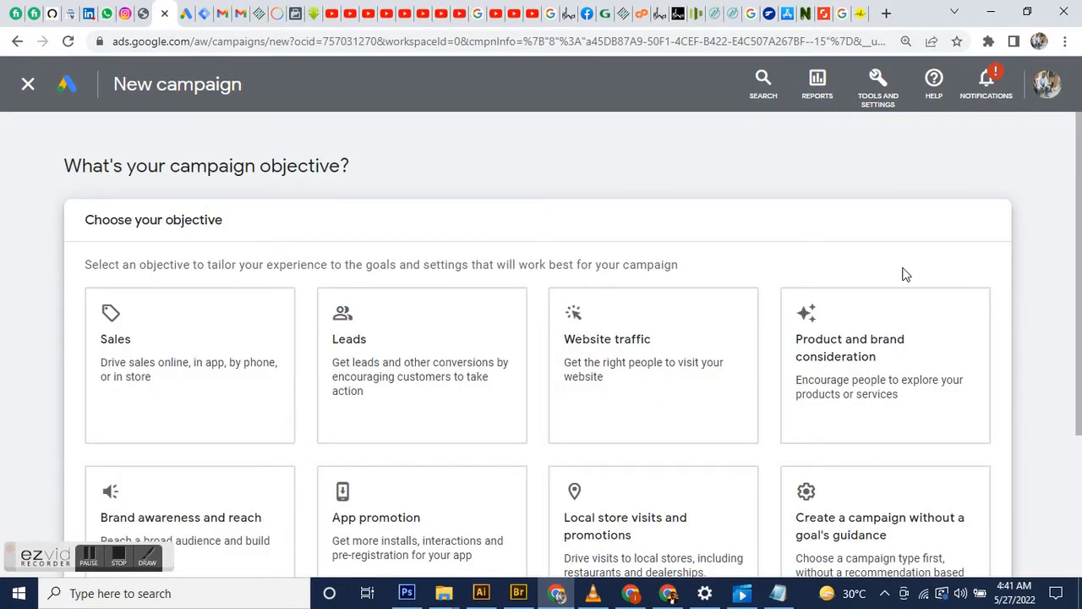
scroll("down", 3)
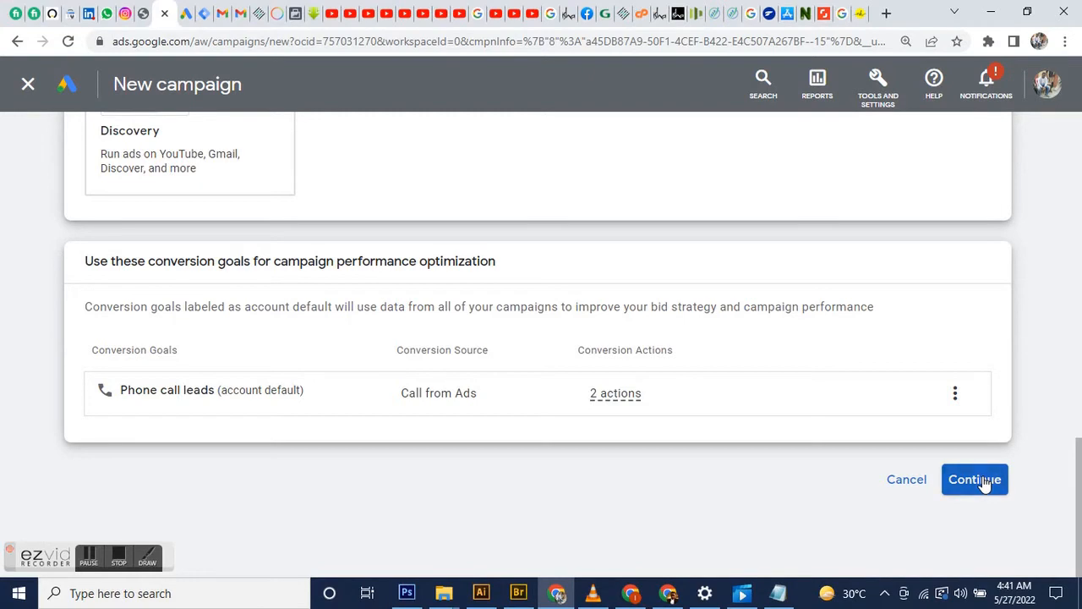
left_click(973, 479)
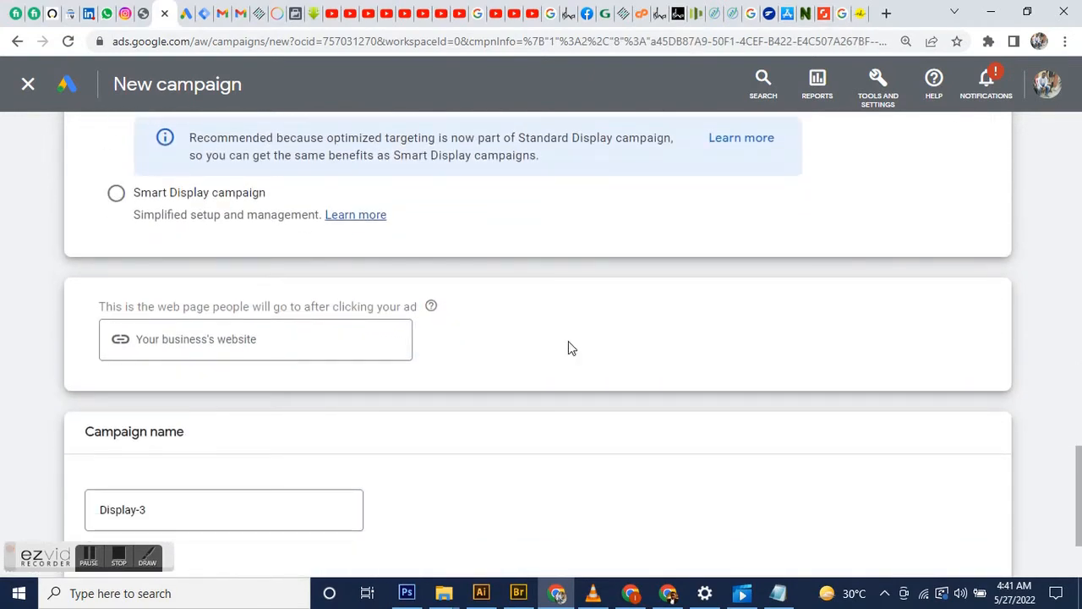
left_click(256, 339)
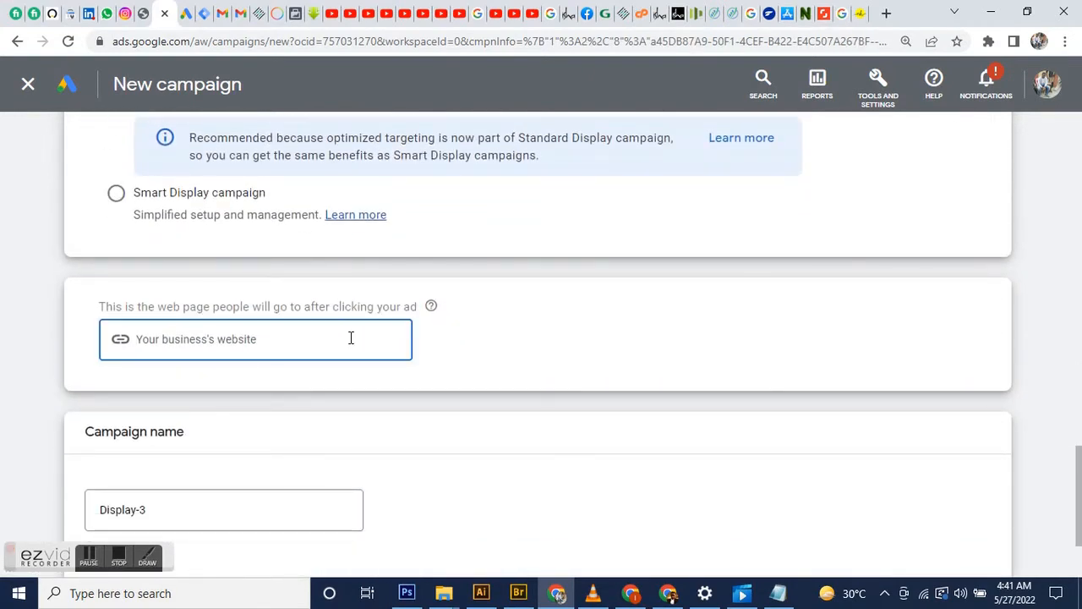
type("cre")
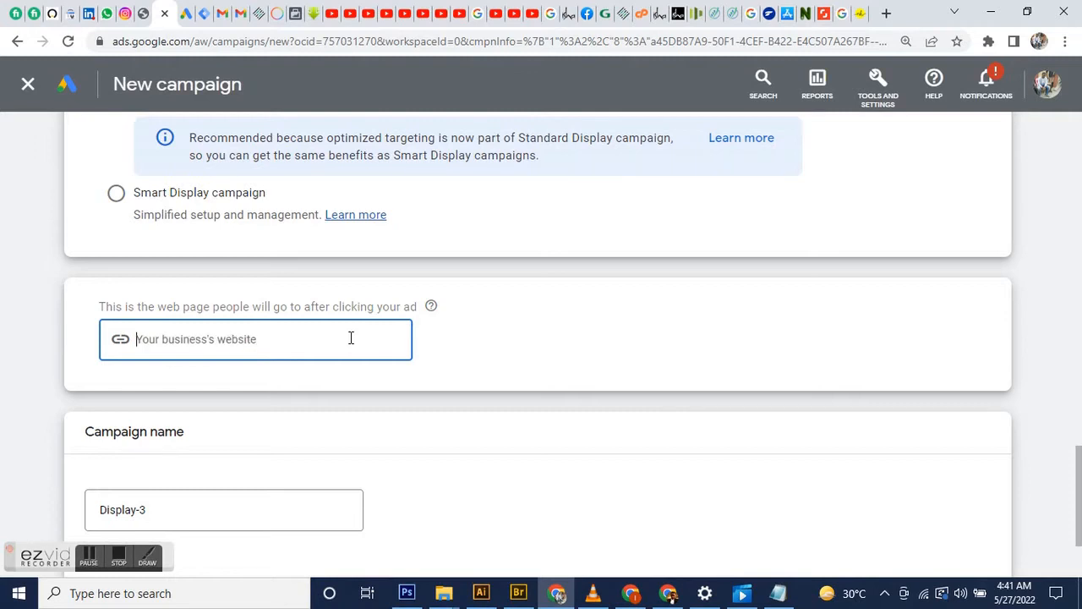
type("https:")
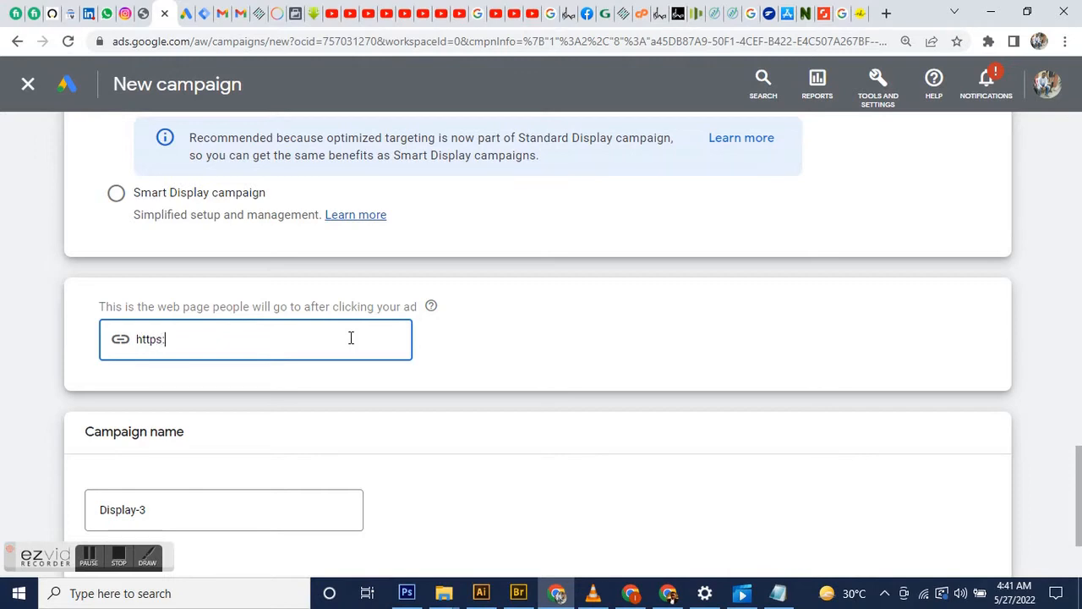
type("//c")
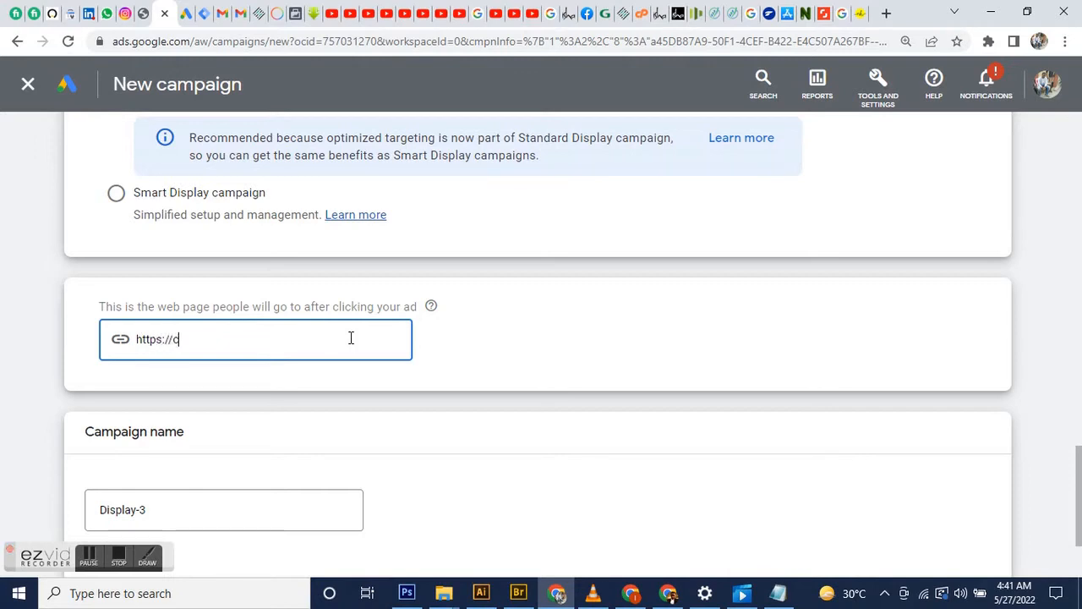
type("reativ")
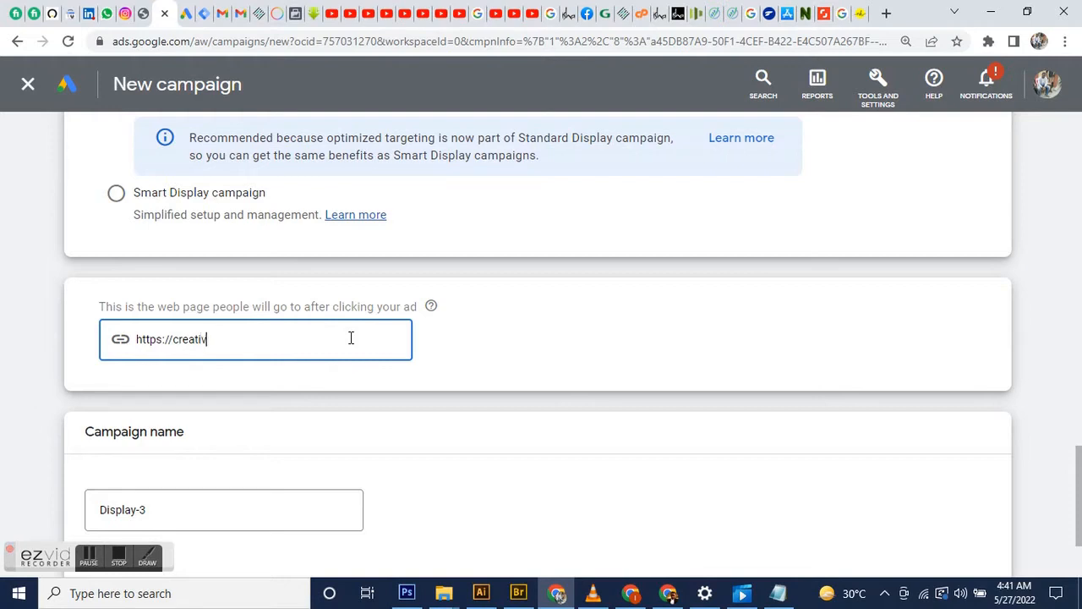
type("ecram")
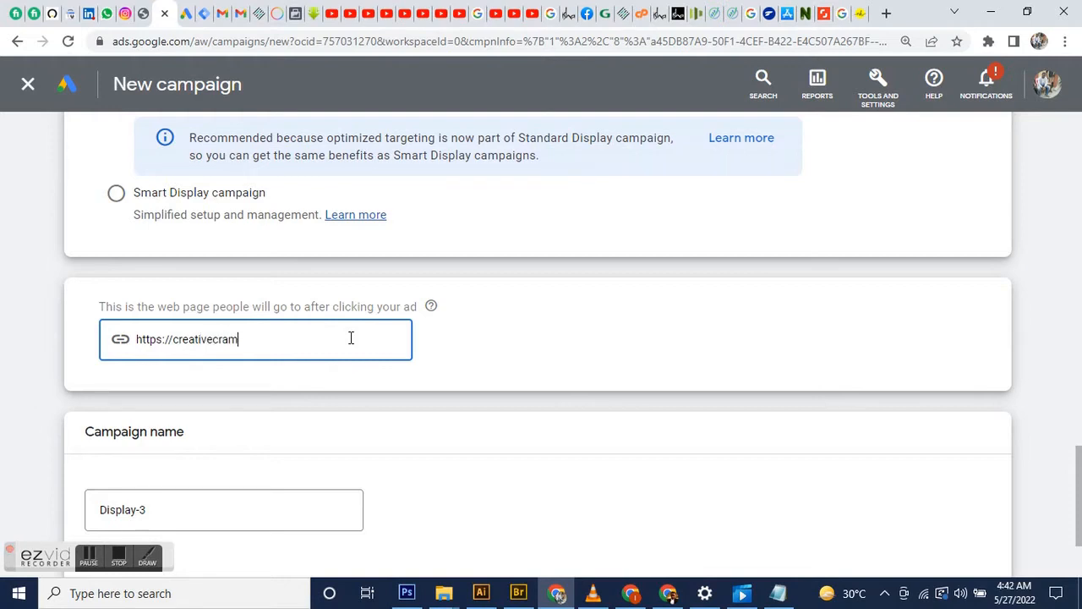
type(".com.")
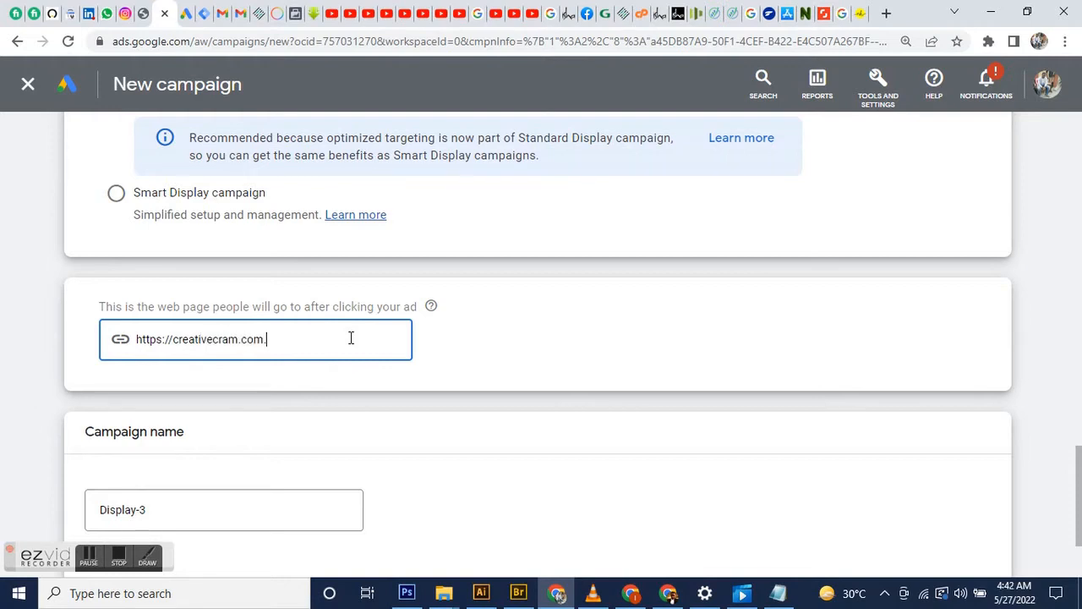
type("ng")
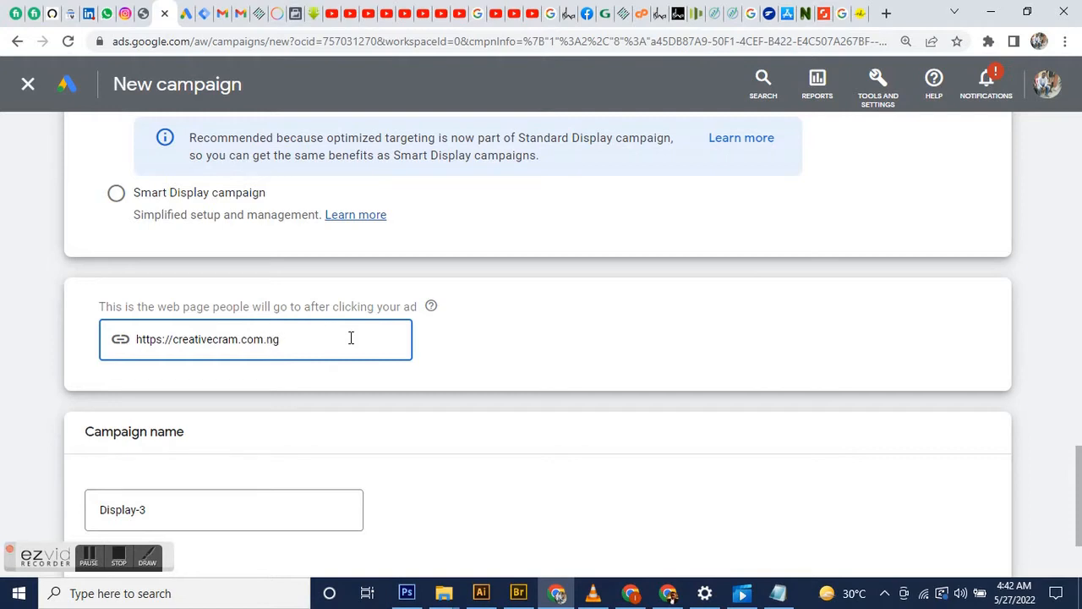
Step: Name the campaign 'Display ads test' and continue to campaign settings
scroll("down", 3)
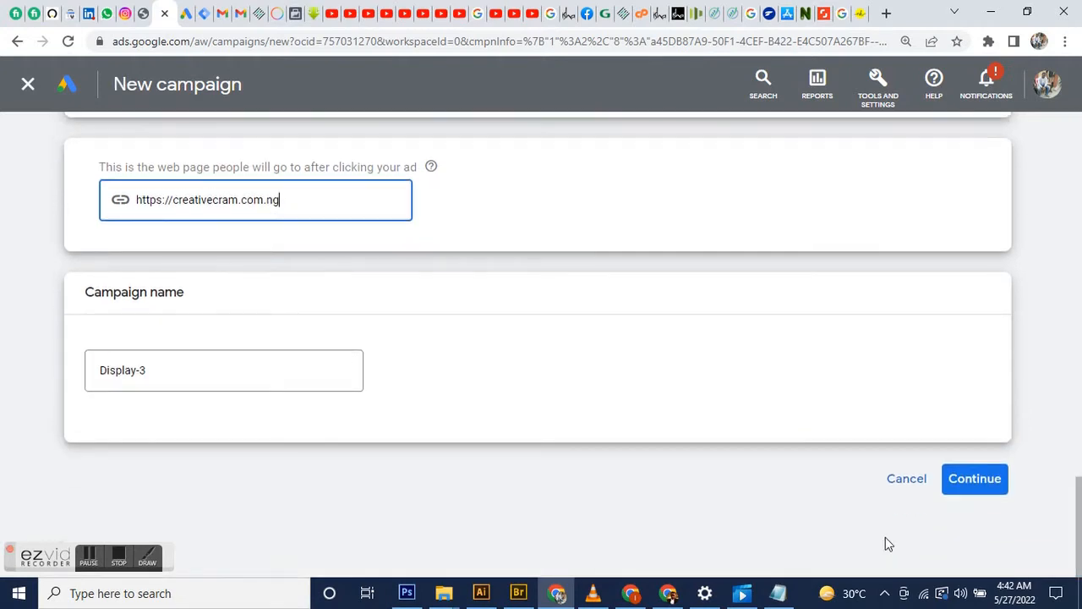
left_click(223, 369)
type(" ads test")
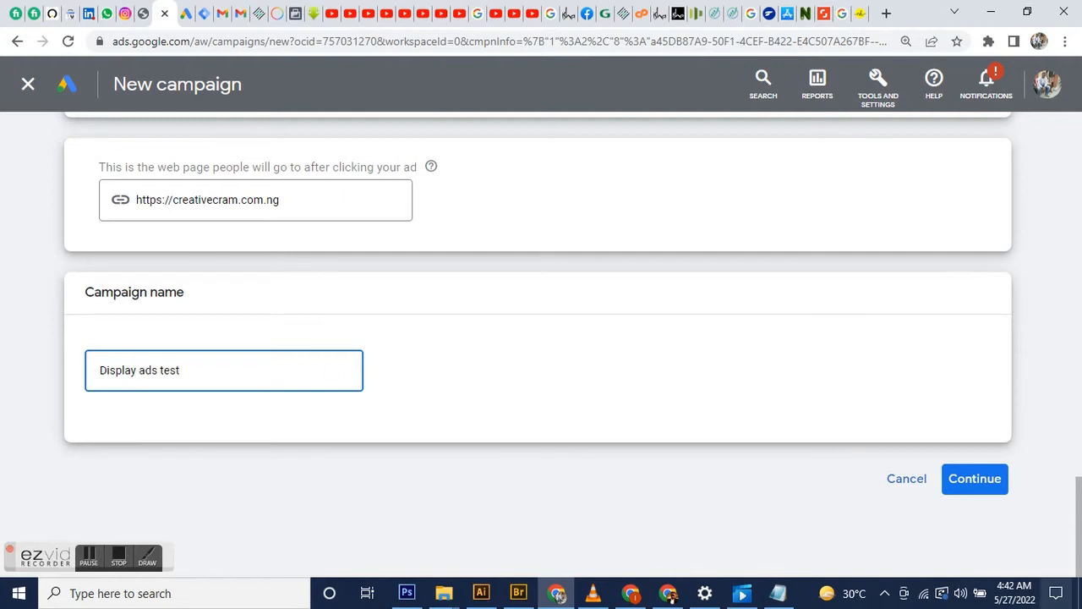
left_click(973, 479)
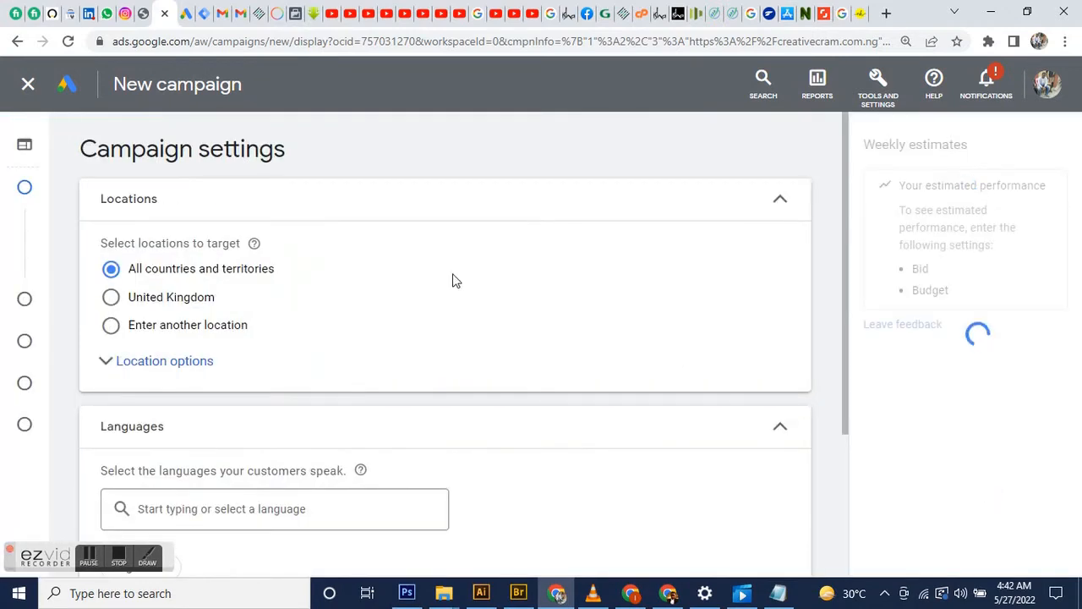
Step: Target a specific location by searching 'niger' and picking Nigeria
left_click(110, 325)
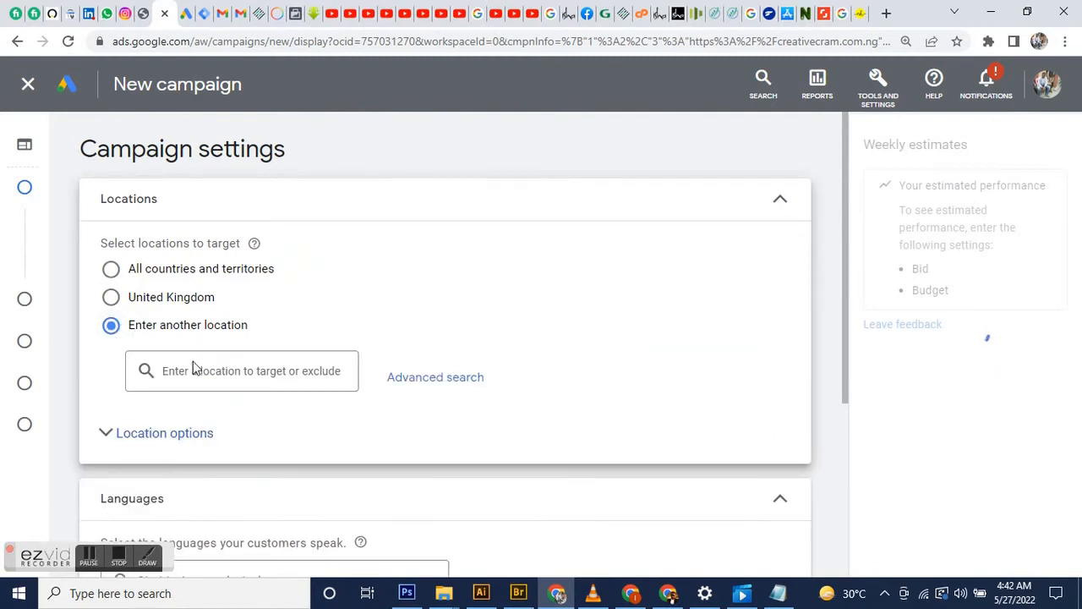
type("n")
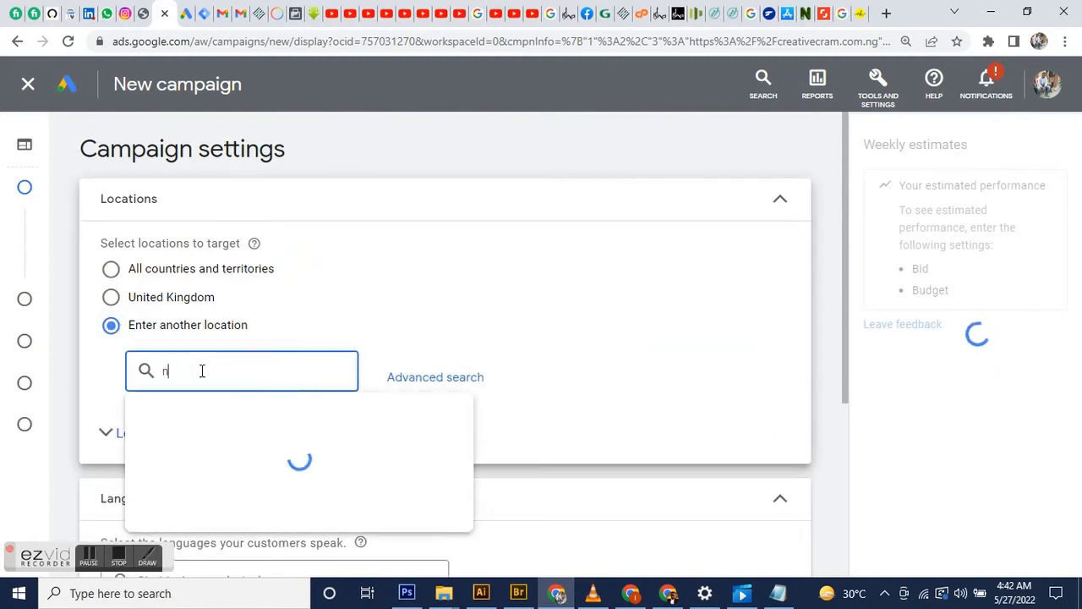
type("iger")
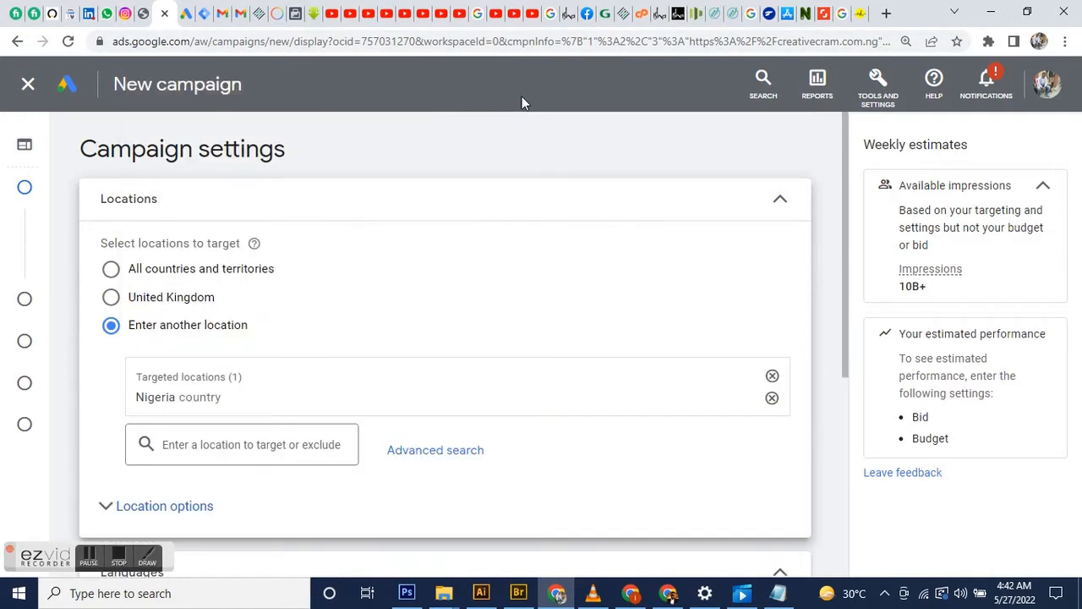
scroll("down", 3)
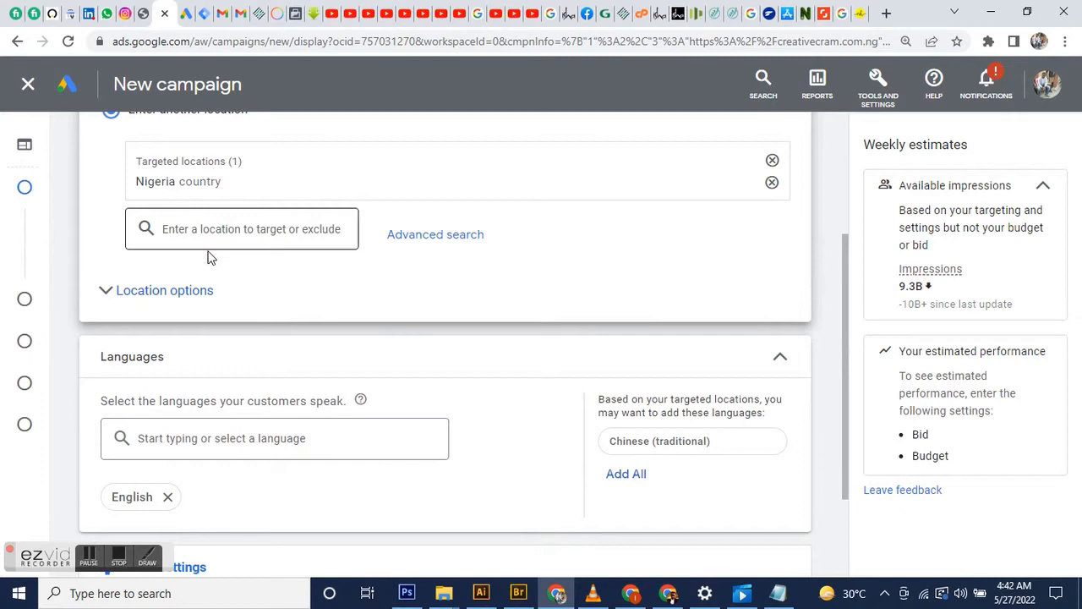
Step: Limit reach to people present in Nigeria and reveal the additional campaign settings
left_click(164, 290)
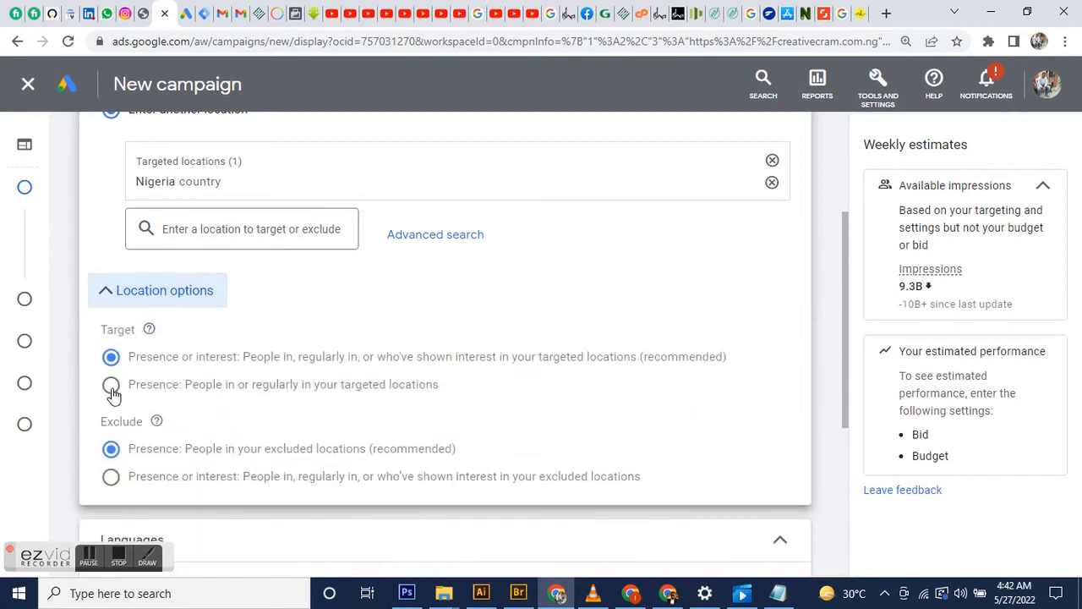
left_click(111, 383)
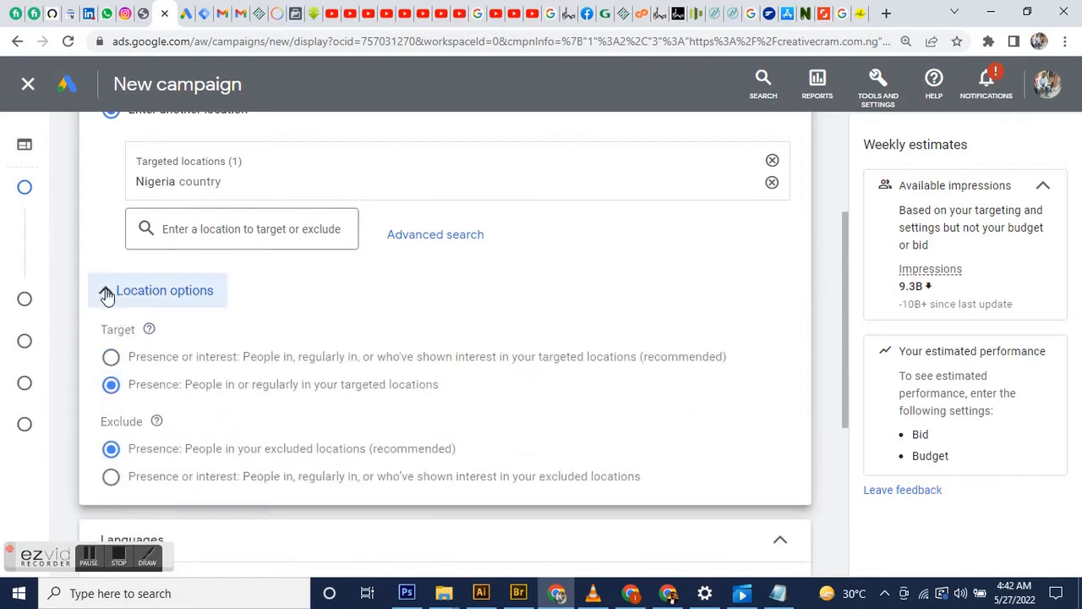
left_click(164, 290)
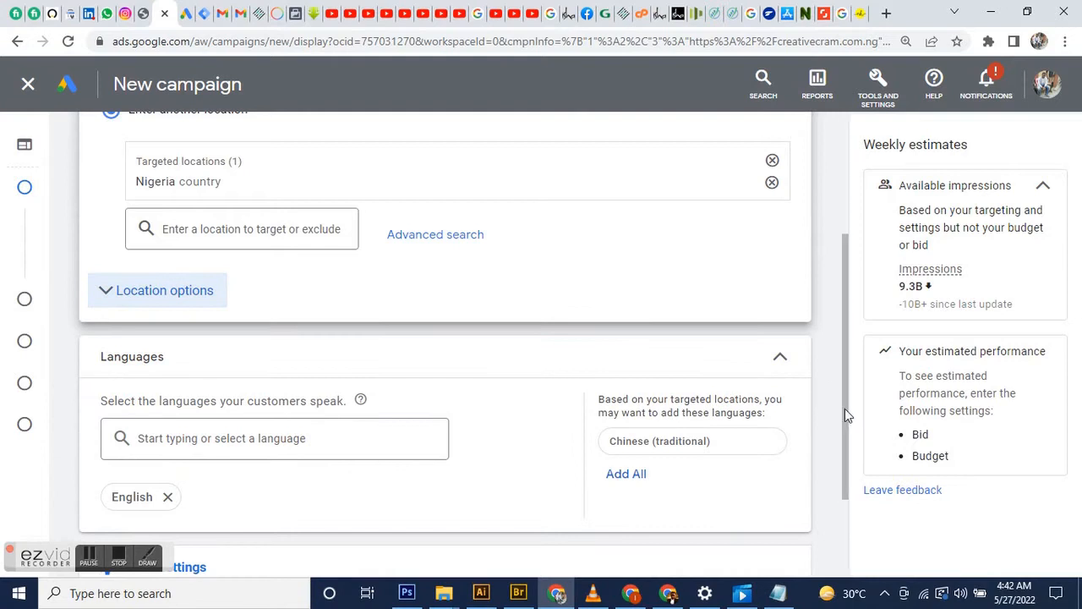
scroll("down", 3)
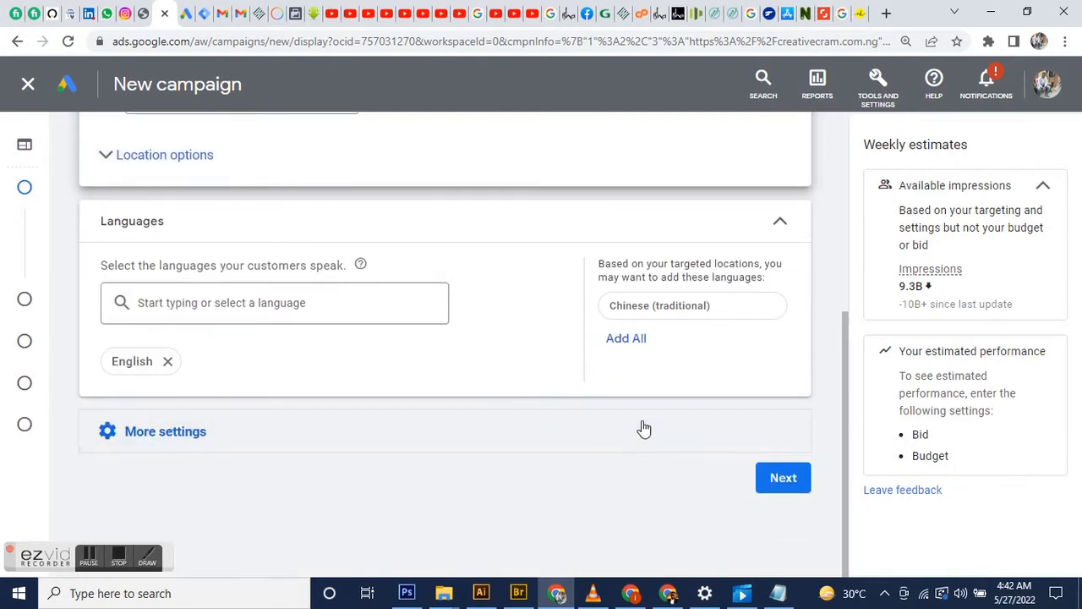
left_click(165, 430)
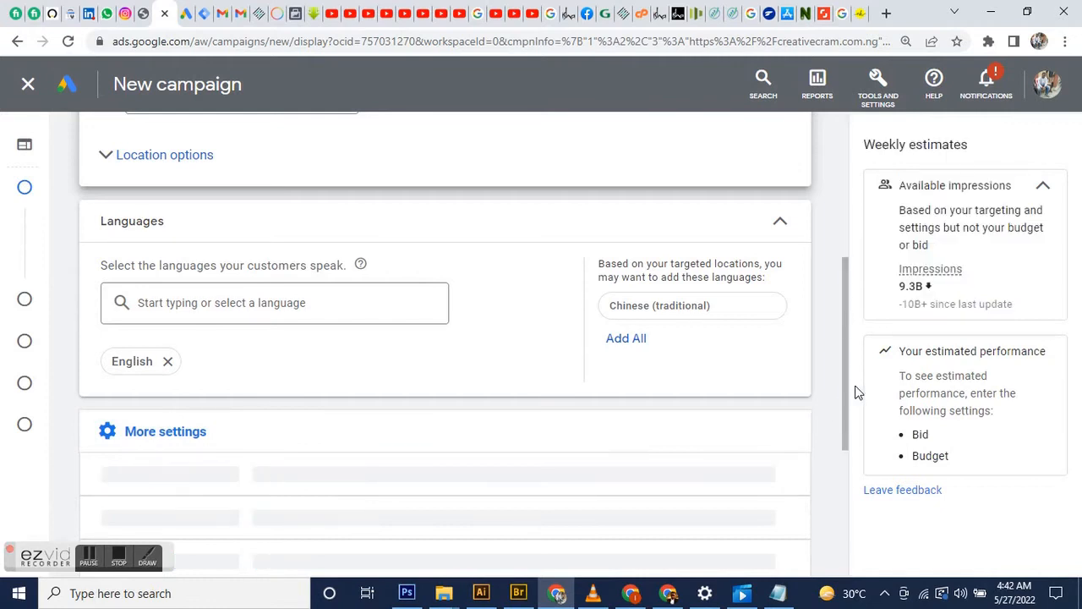
scroll("down", 3)
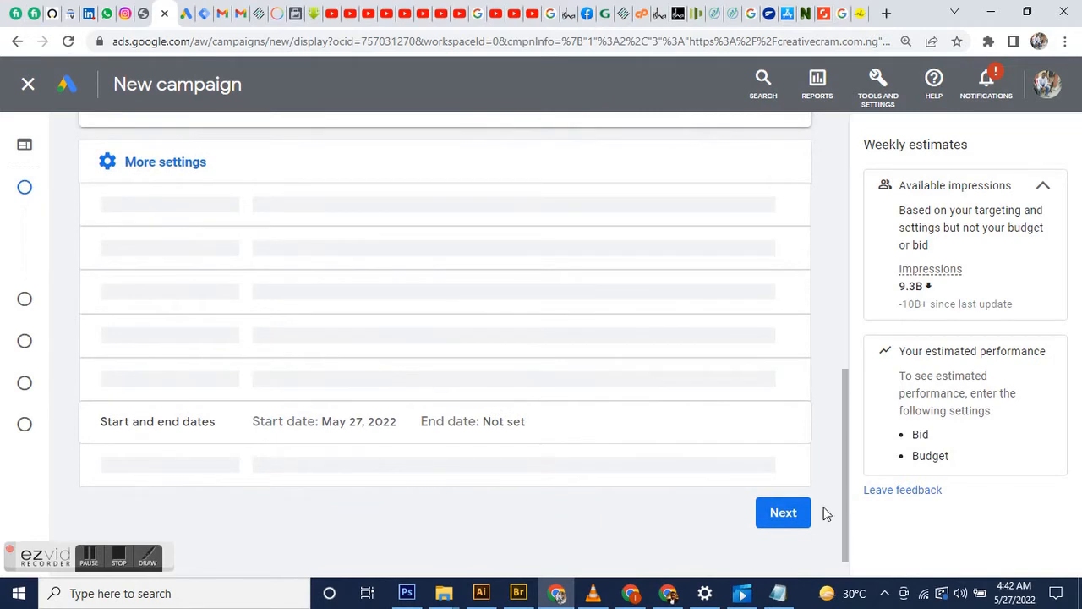
Step: Move on to budget and bidding, entering a budget of 1
left_click(782, 512)
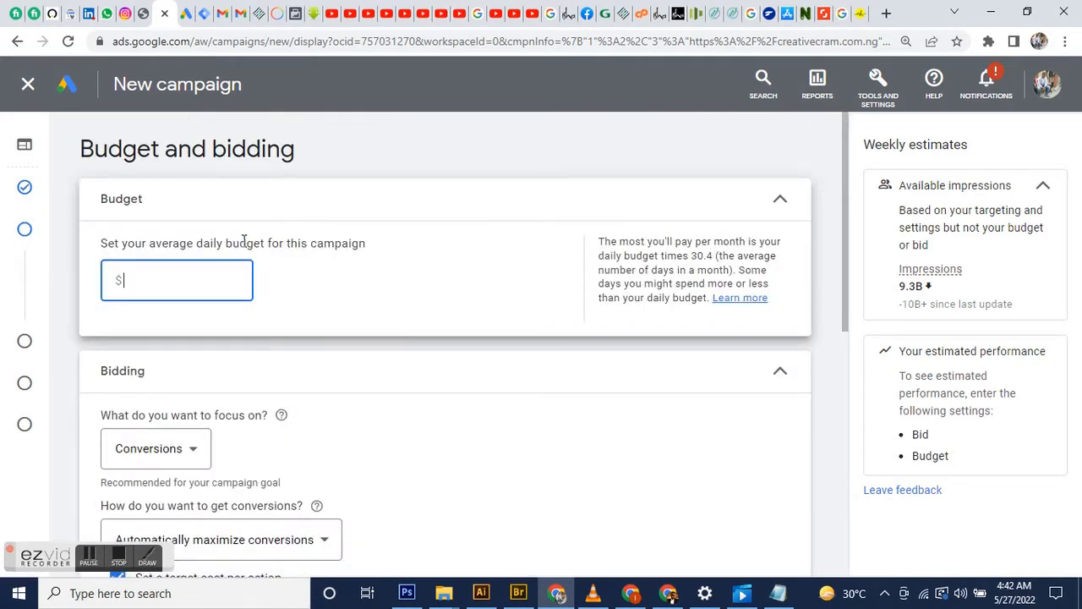
type("10")
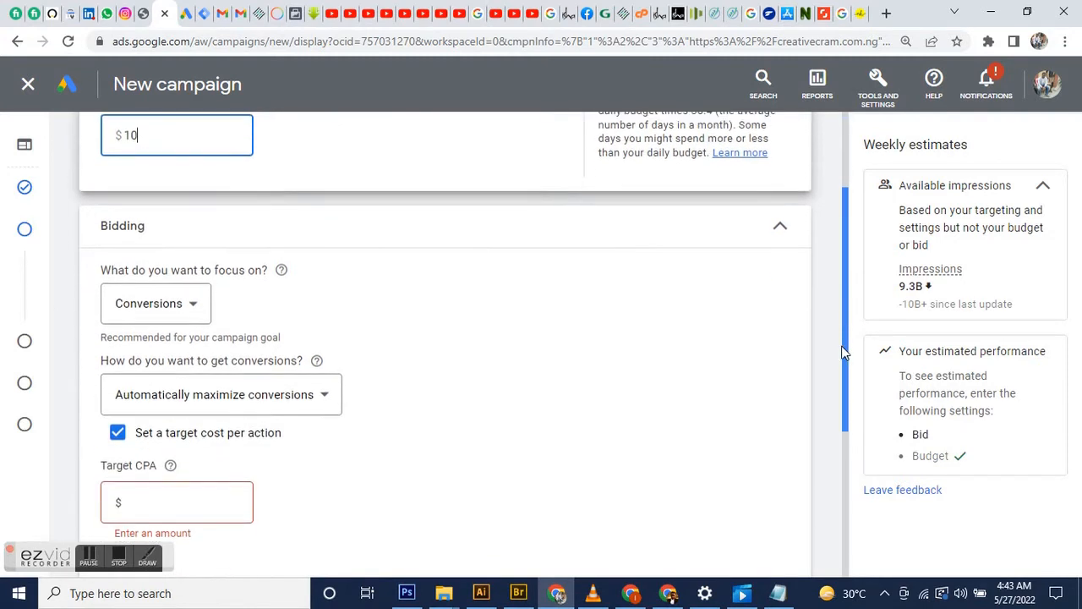
scroll("down", 3)
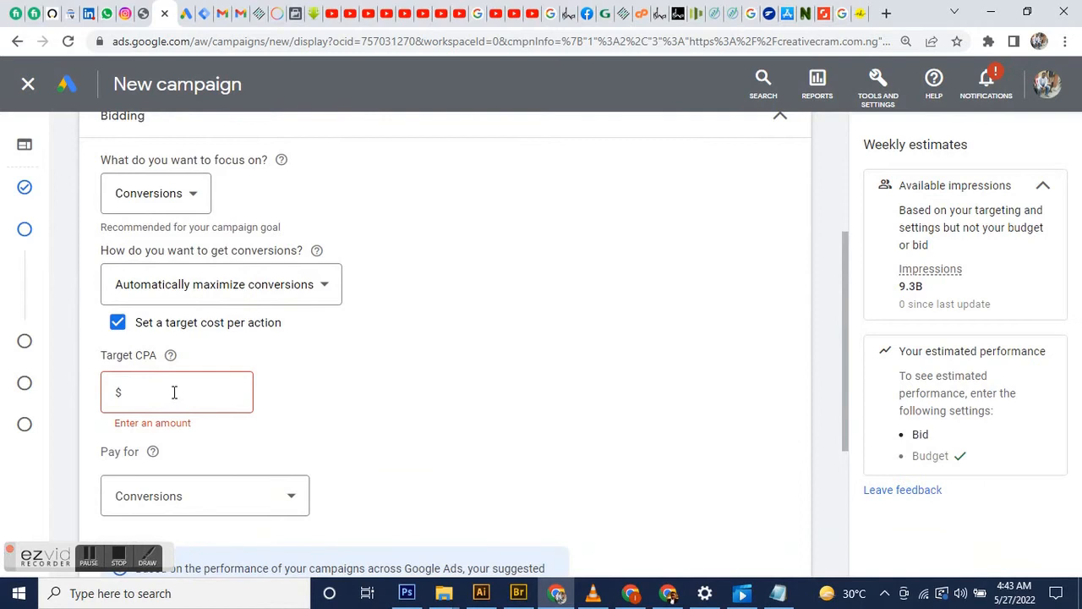
left_click(176, 391)
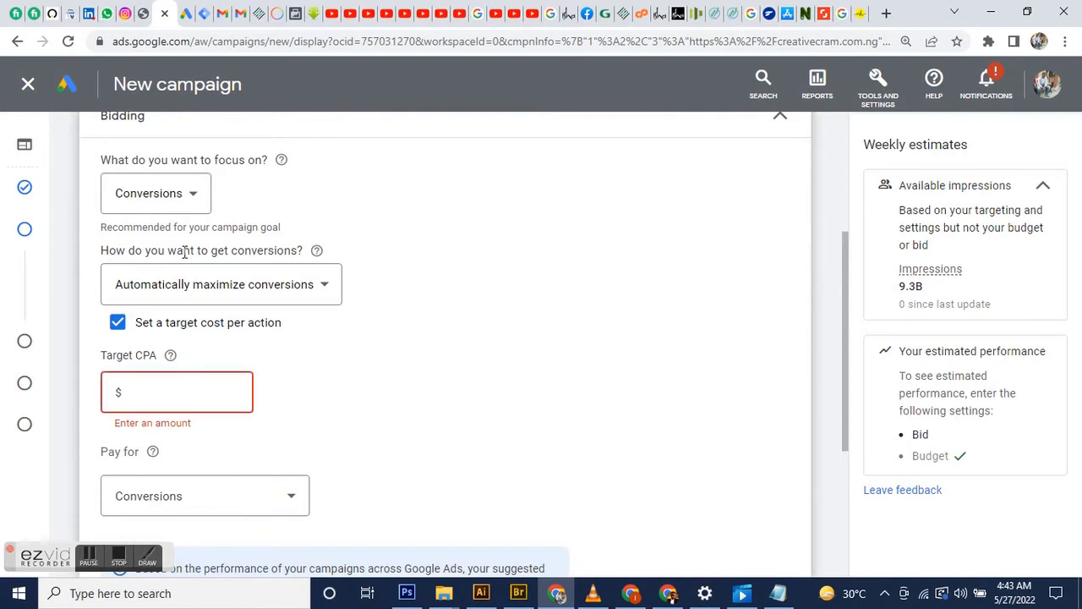
Step: Keep conversions as the bidding focus and switch to manually set bids via a direct bid strategy
left_click(155, 193)
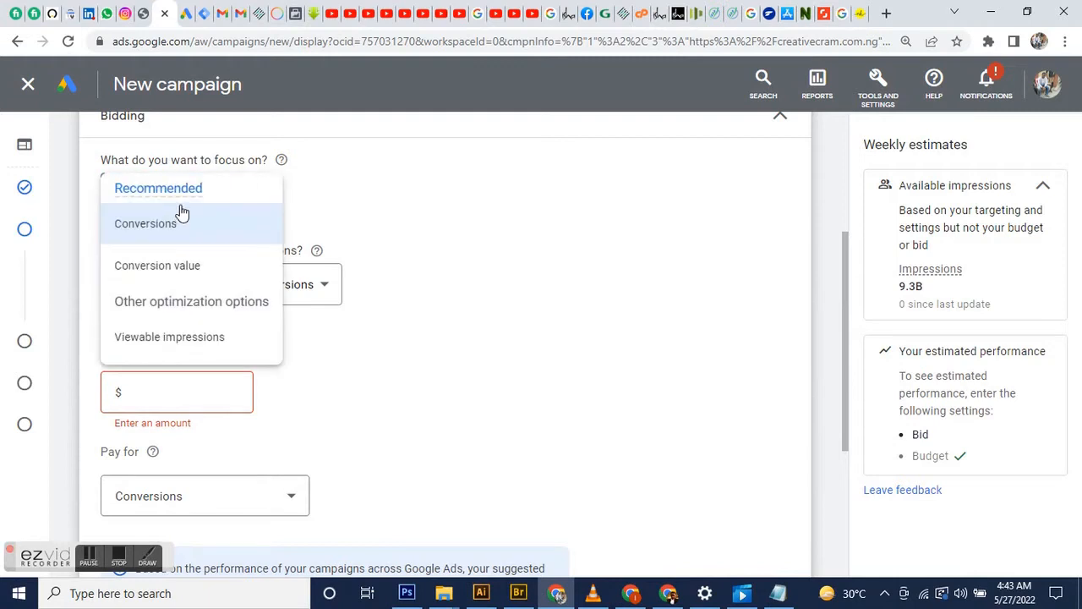
mouse_move(355, 197)
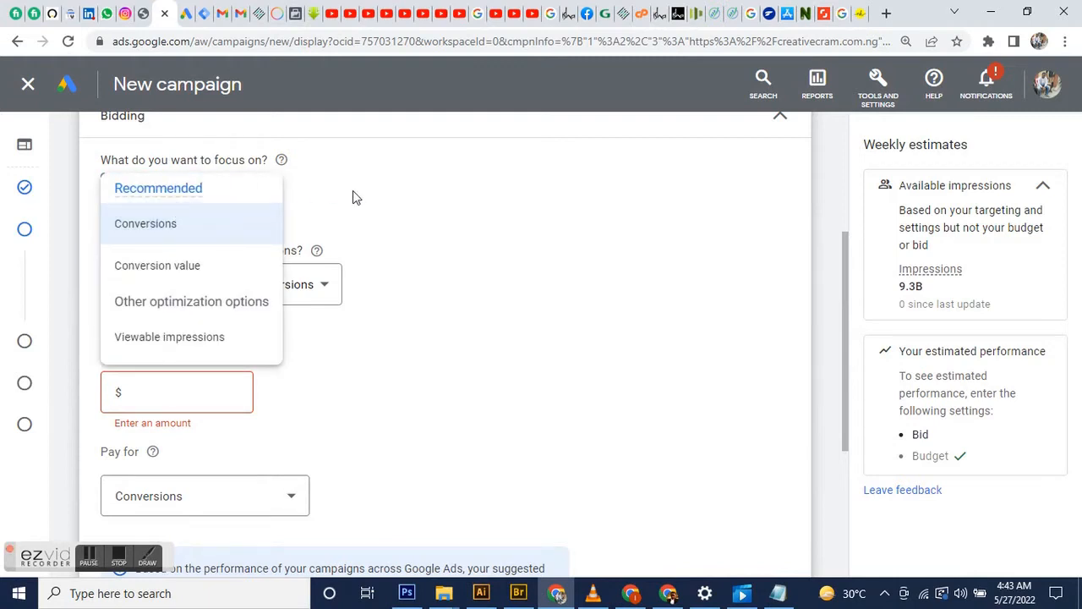
left_click(145, 223)
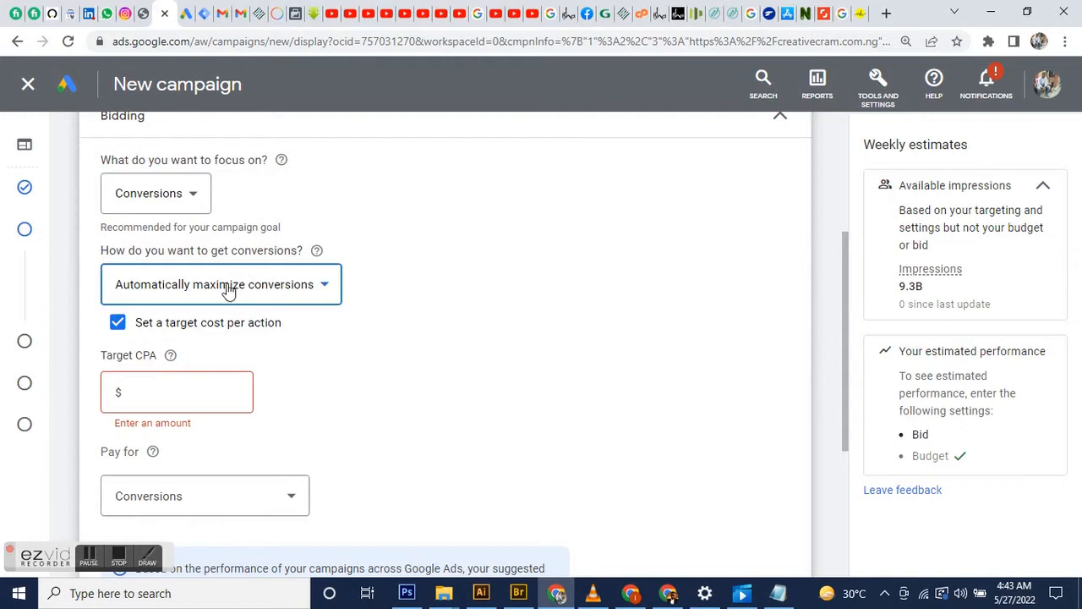
left_click(222, 283)
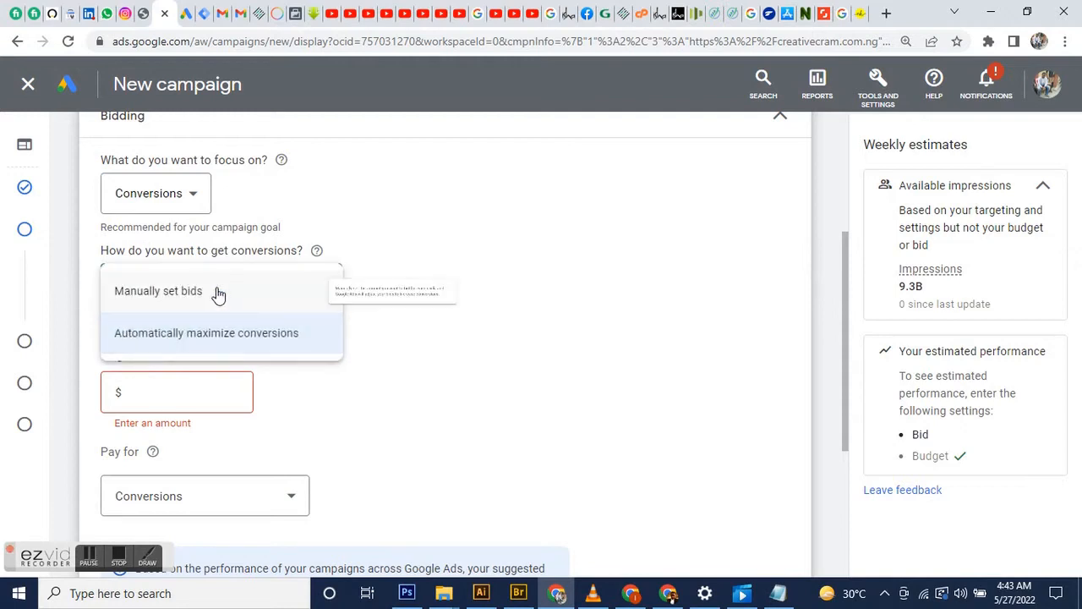
left_click(159, 290)
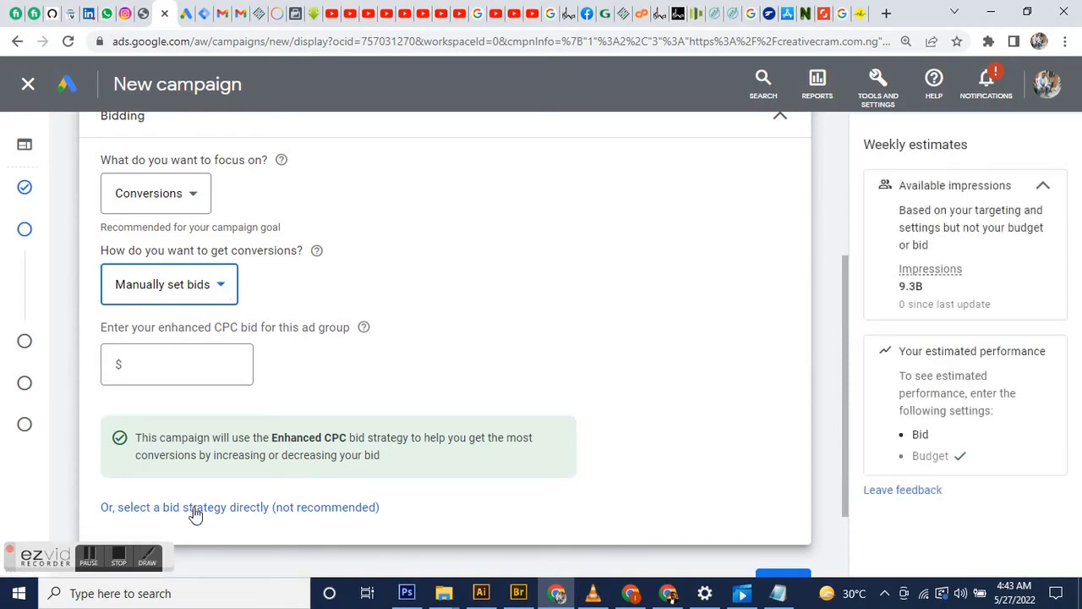
left_click(240, 506)
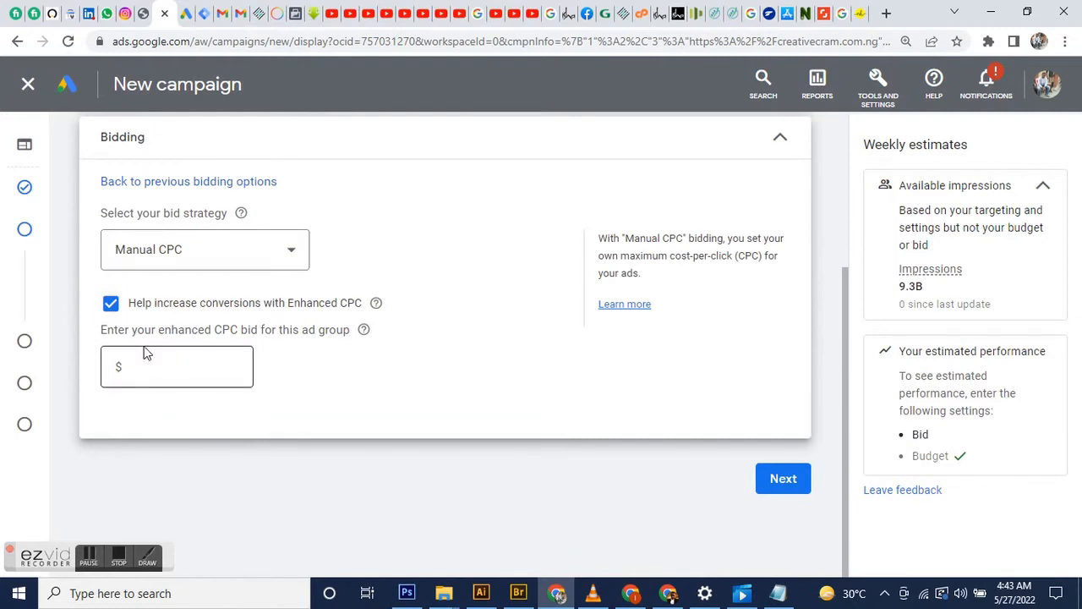
Step: Turn off Enhanced CPC and enter a $0.2 manual CPC bid
left_click(111, 303)
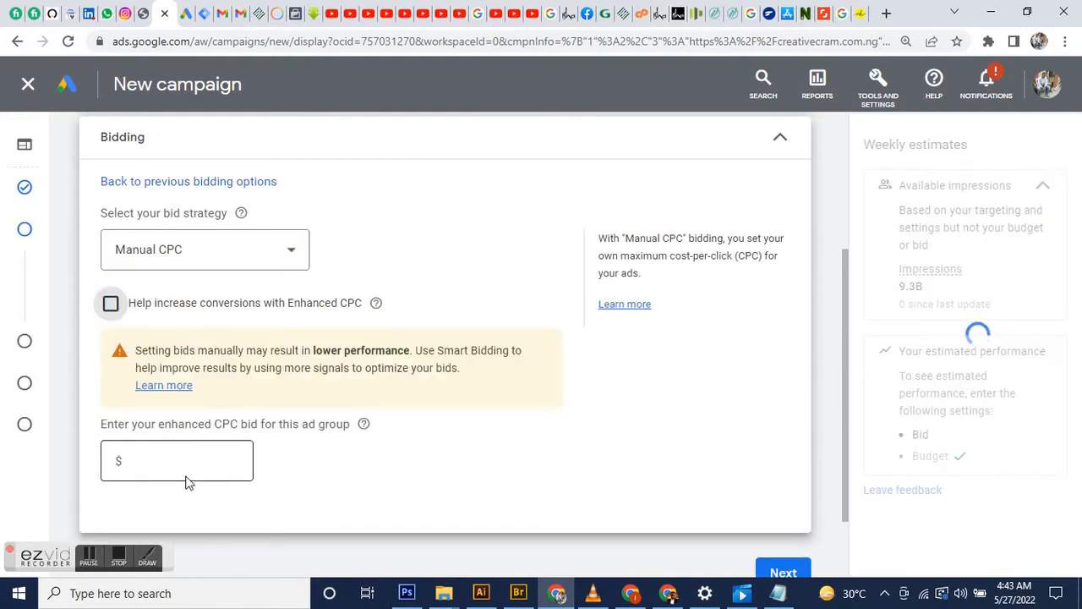
left_click(175, 460)
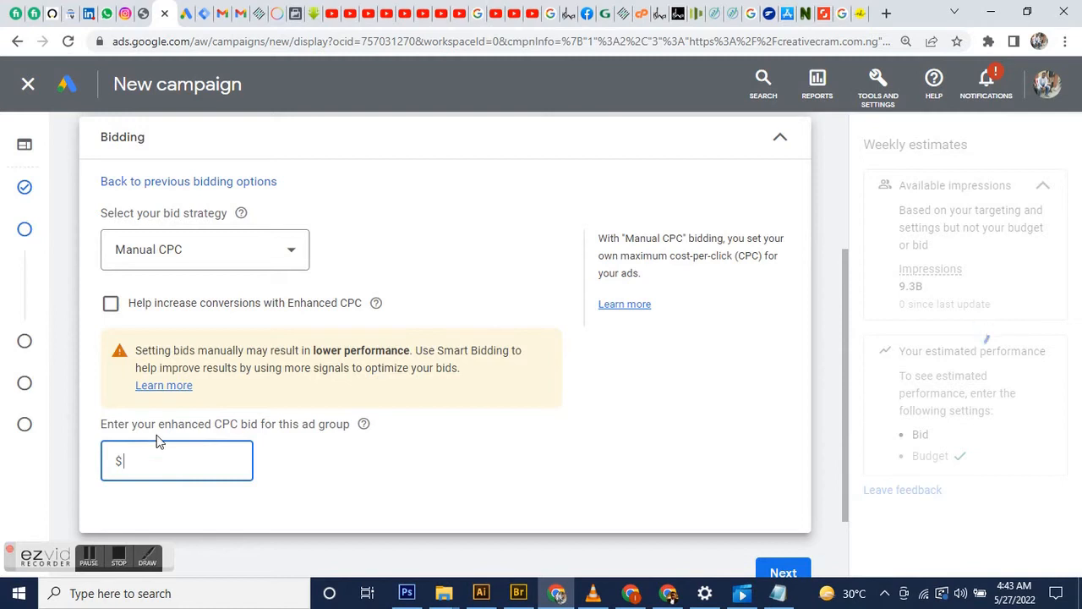
type("0.2")
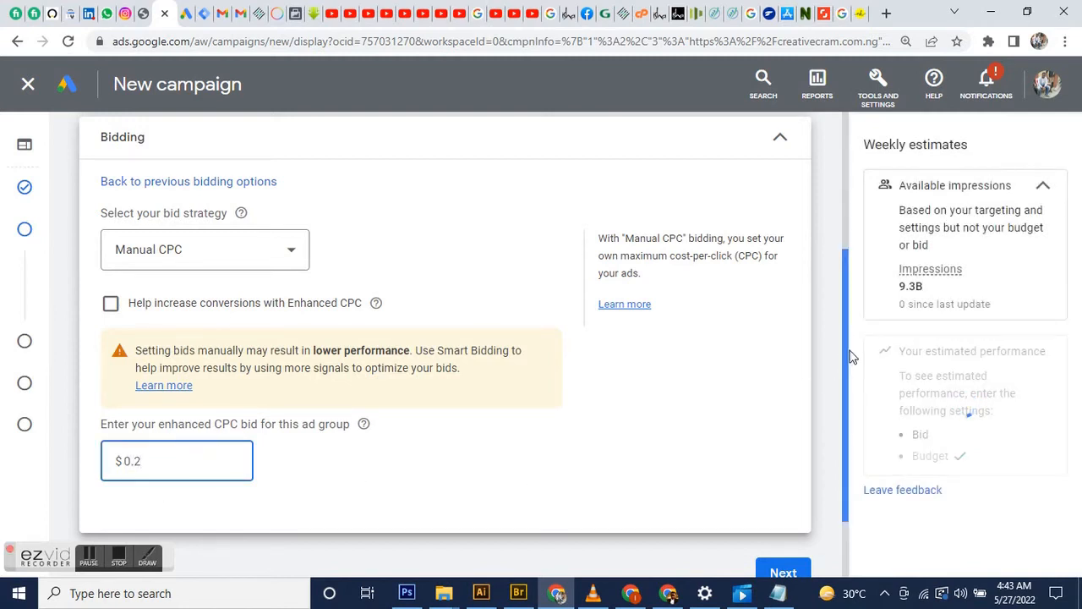
scroll("down", 3)
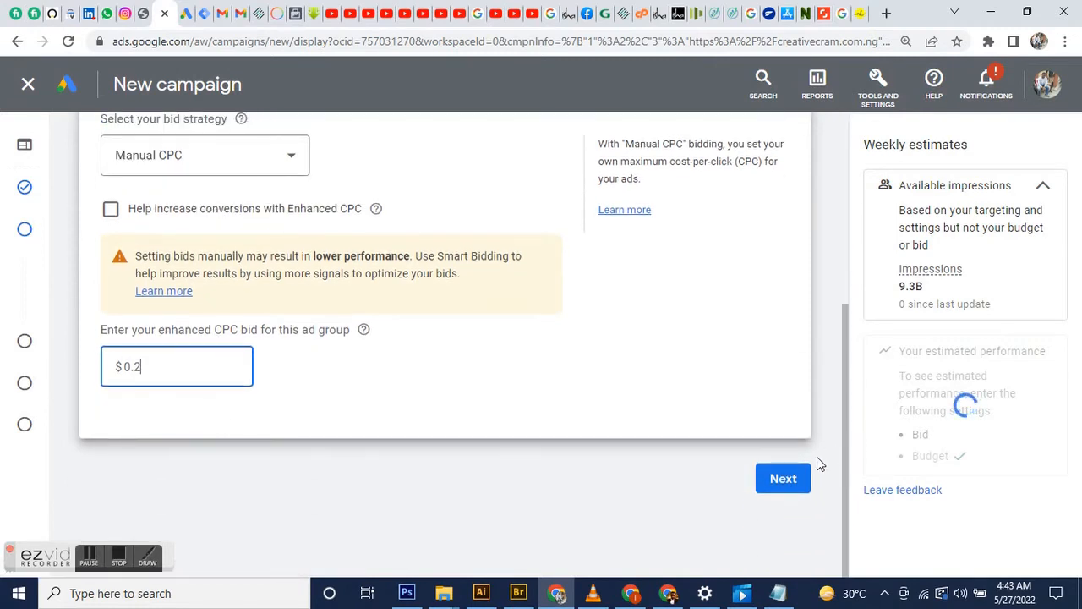
Step: Keep optimized targeting as is and continue through to the Ads step
left_click(782, 477)
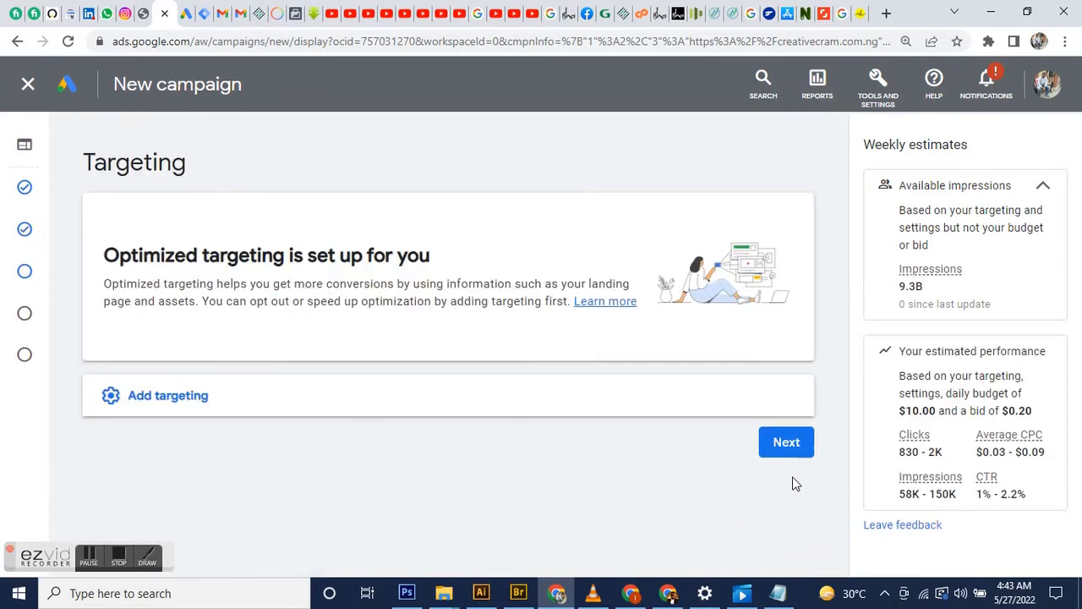
mouse_move(647, 409)
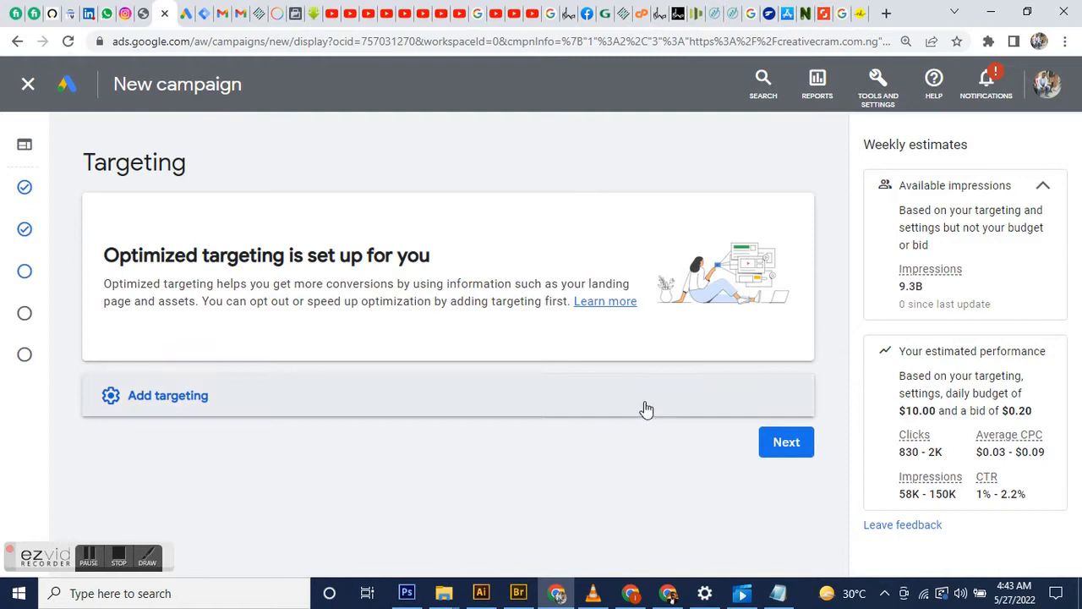
left_click(786, 441)
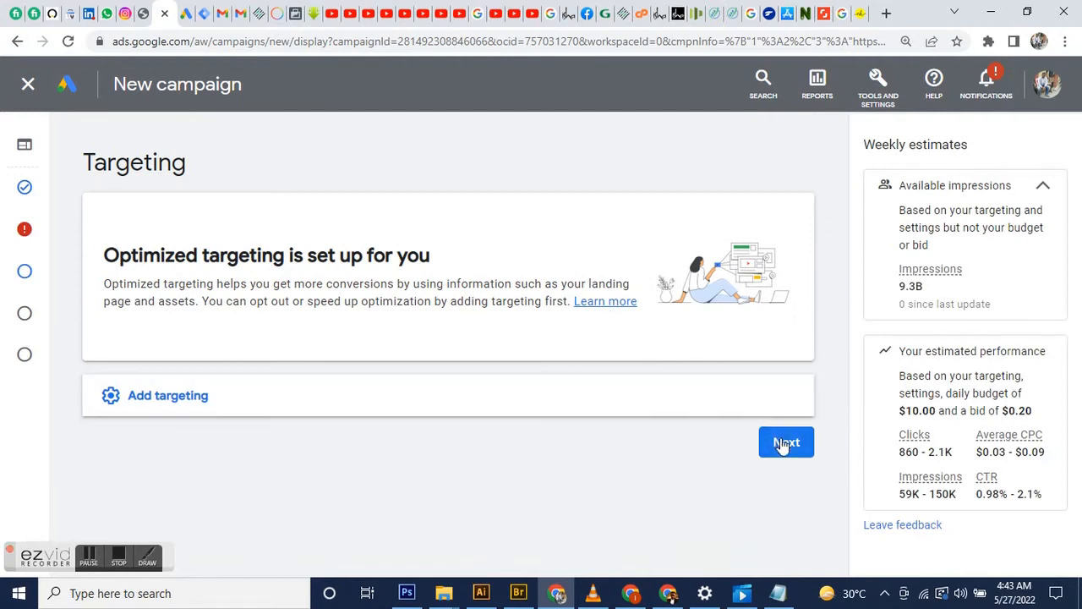
left_click(785, 442)
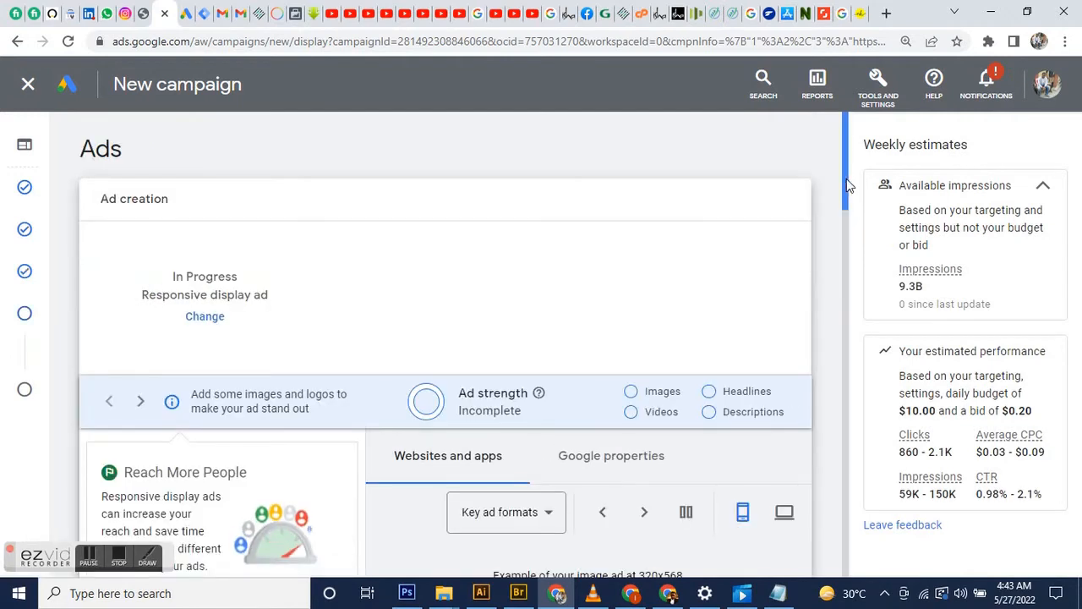
Step: Enter the business name 'Creative Cram - Marketing' within the 25-character limit
scroll("down", 3)
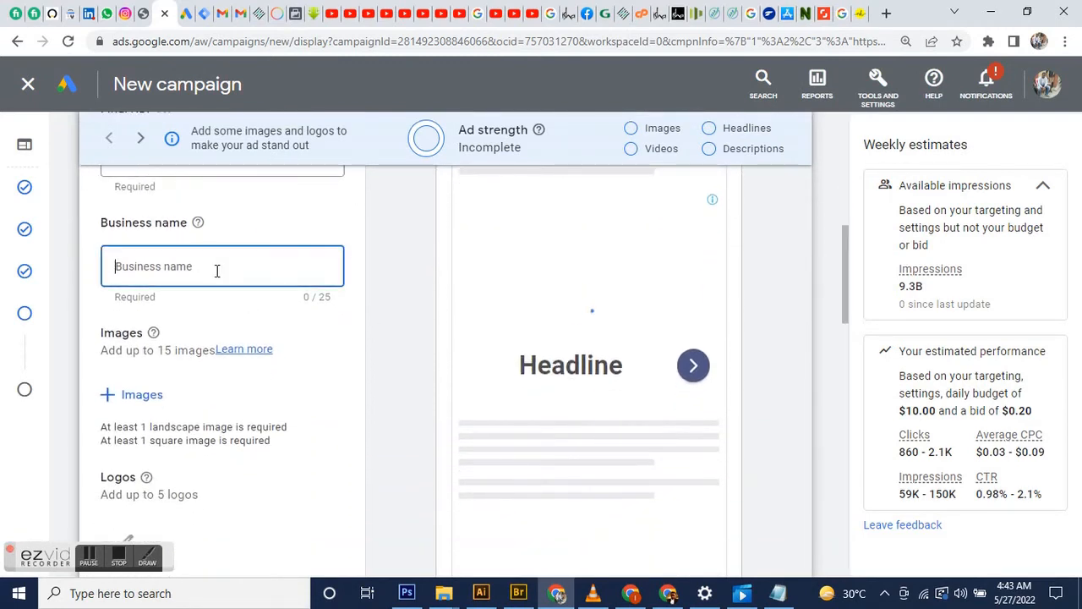
type("c")
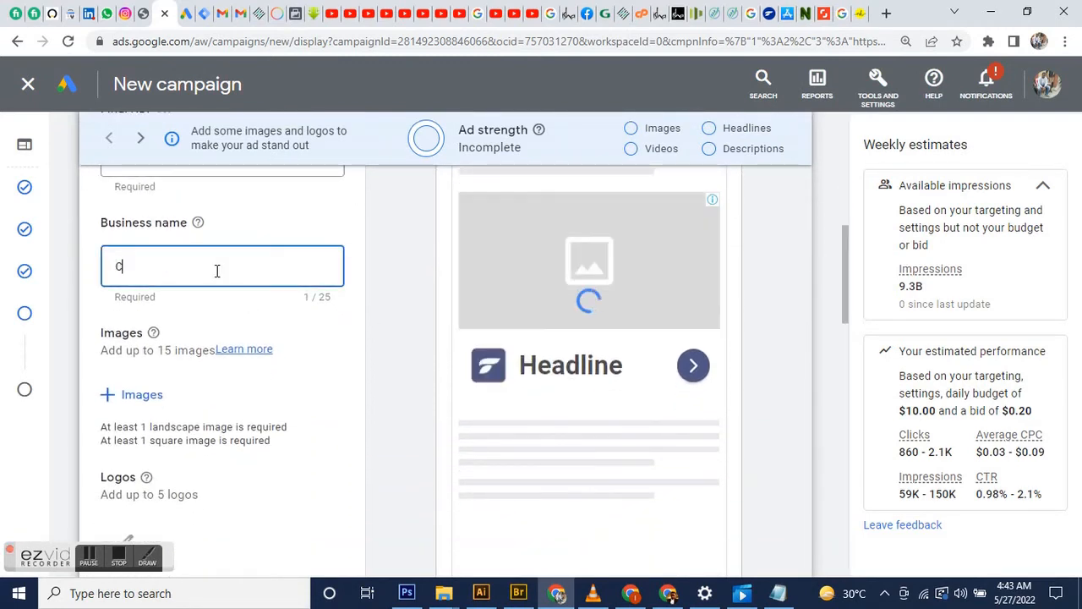
type("reat")
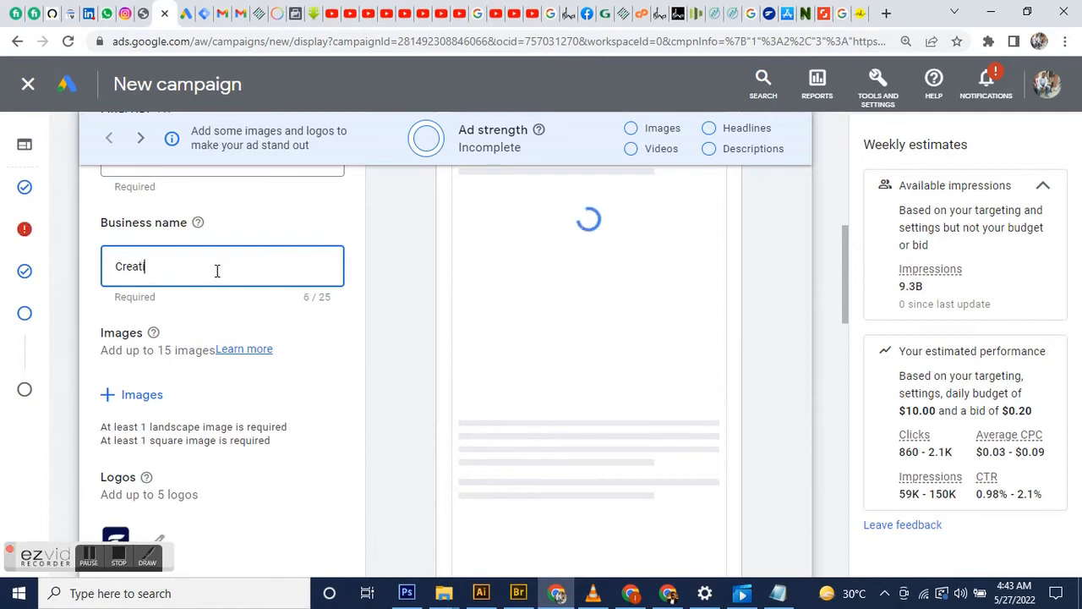
type("ive Cram")
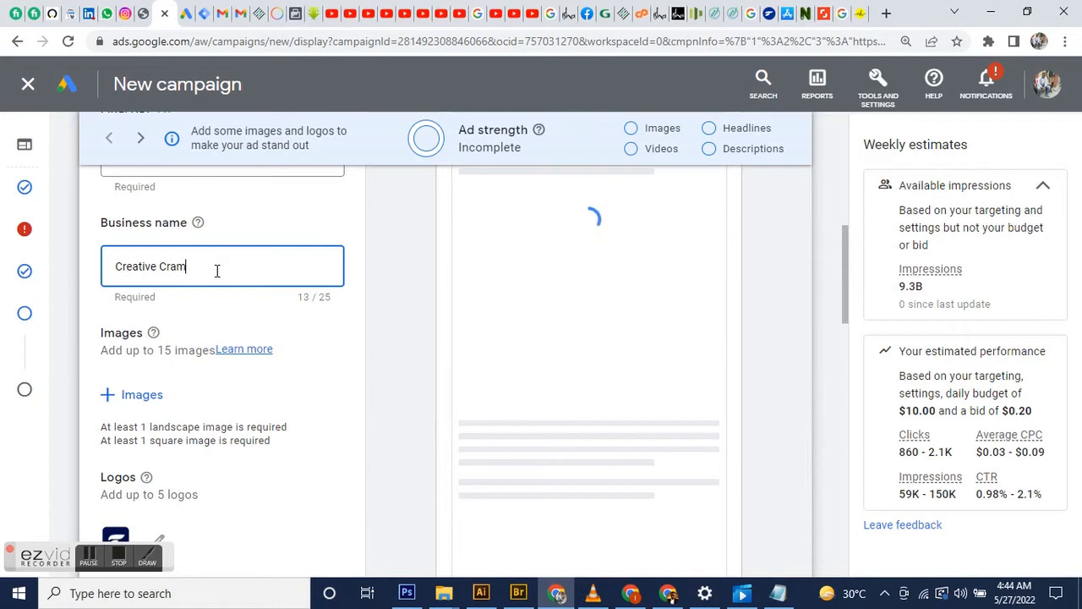
type("- D")
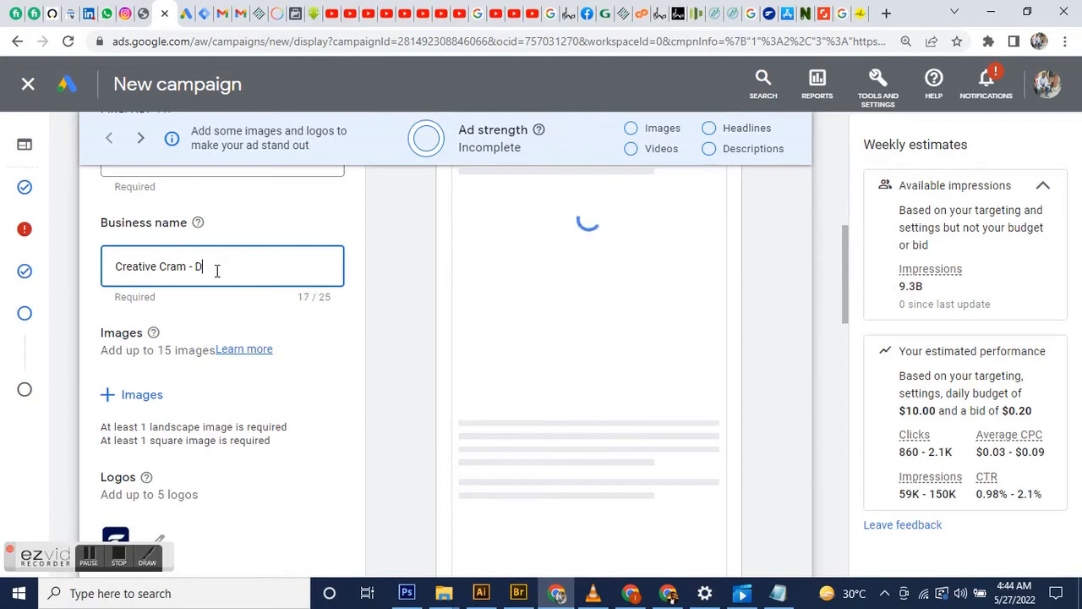
type("igital Marketi")
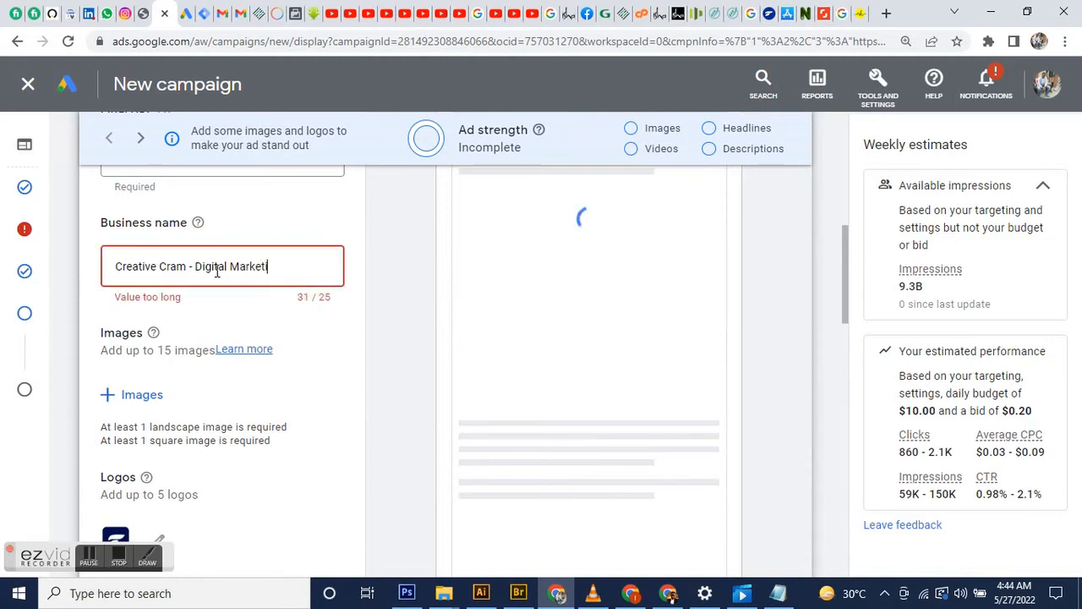
type("ng")
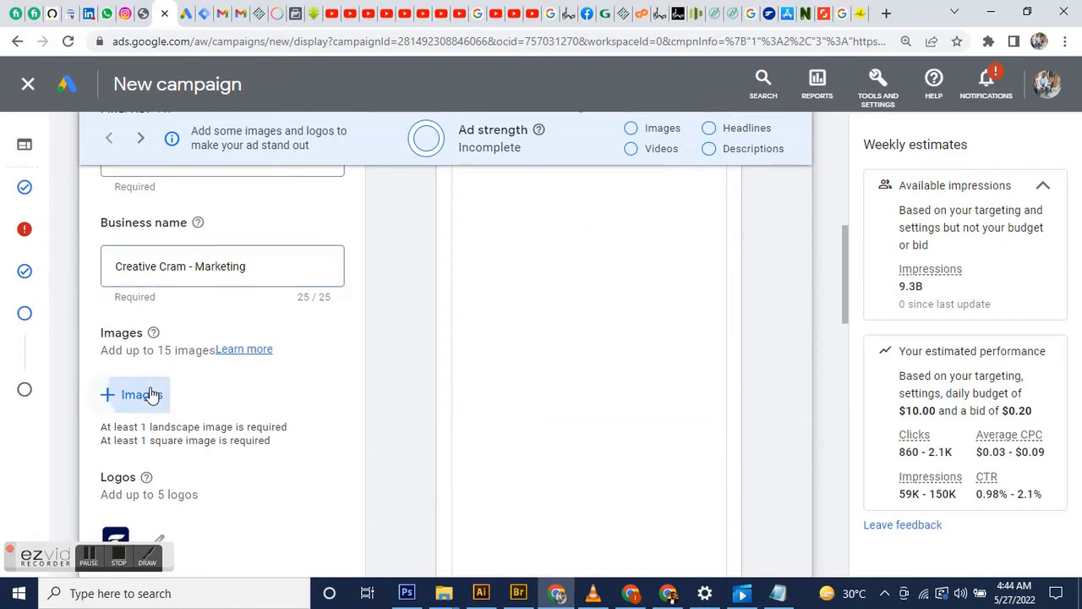
Step: Pick 3.jpg and traydah 1 (1).jpg from the asset library for the ad
left_click(131, 394)
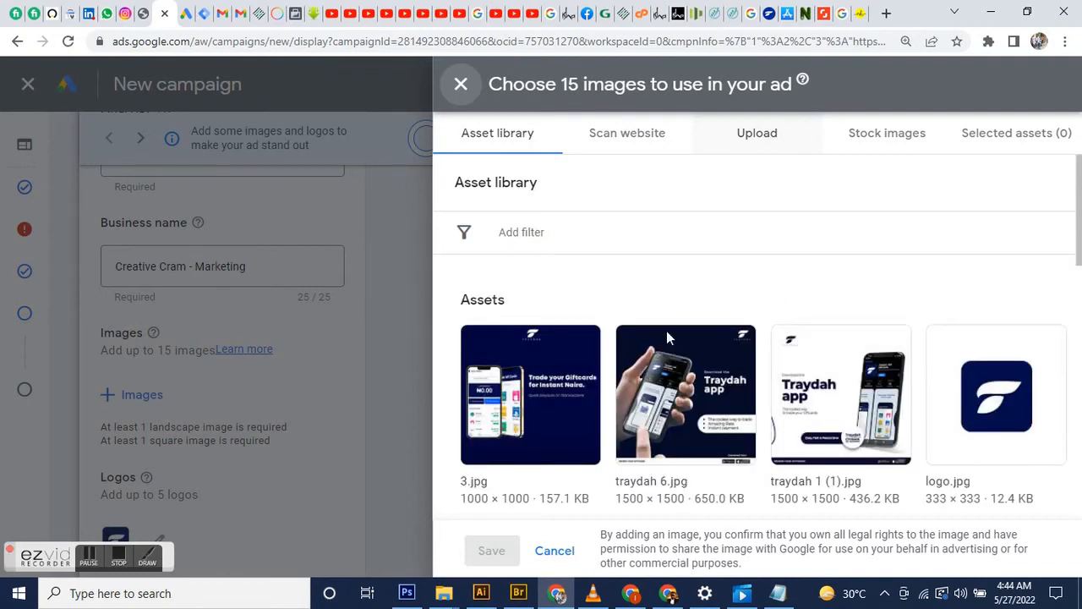
left_click(530, 394)
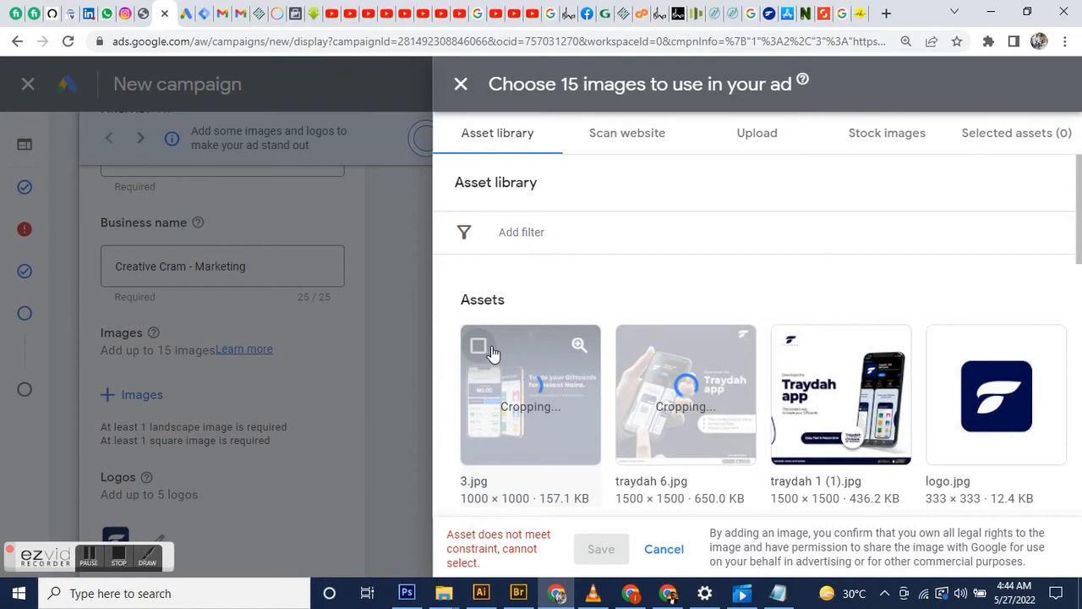
scroll("down", 3)
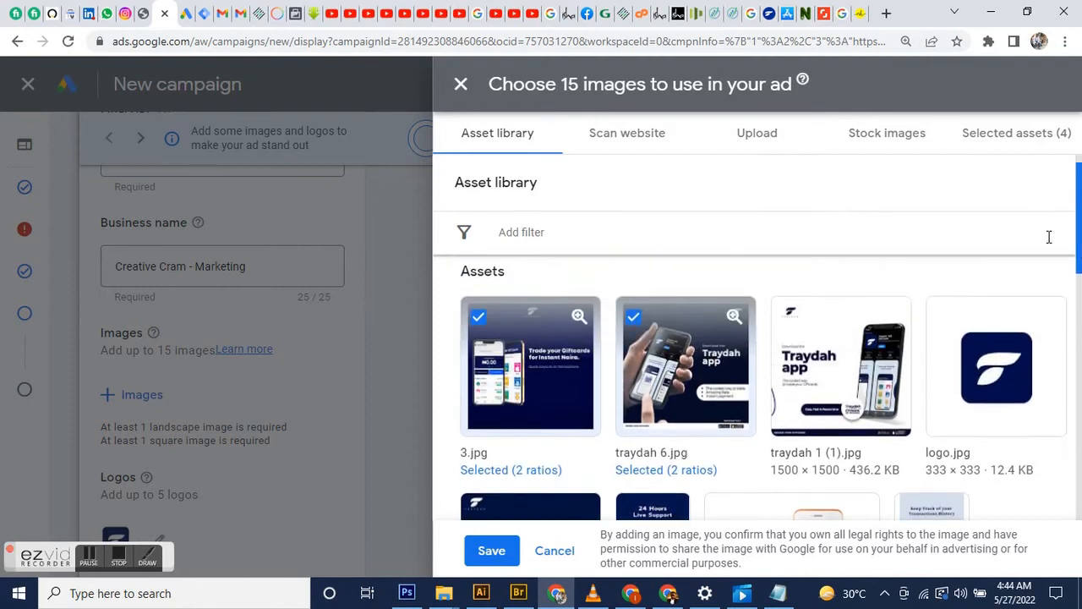
left_click(840, 366)
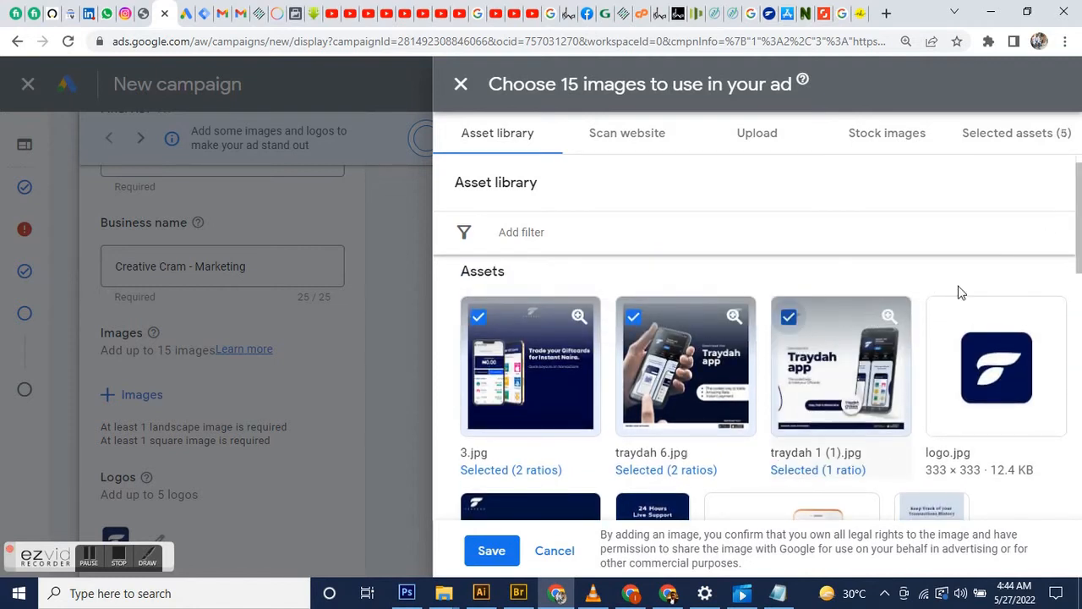
Step: Add an app screenshot image to the selection and attach the images to the ad
scroll("down", 3)
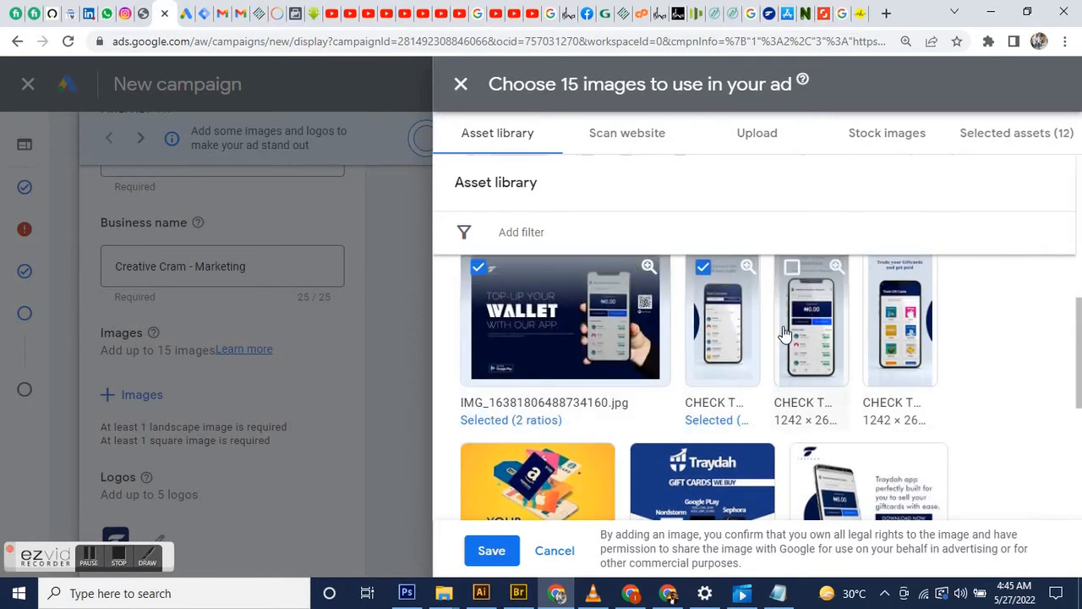
left_click(791, 266)
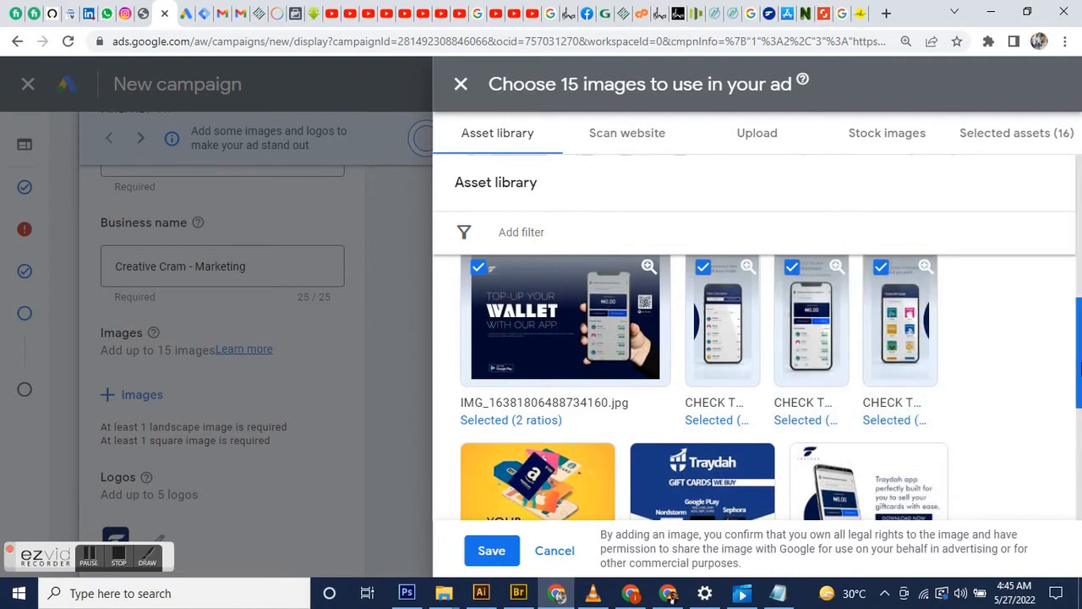
scroll("down", 3)
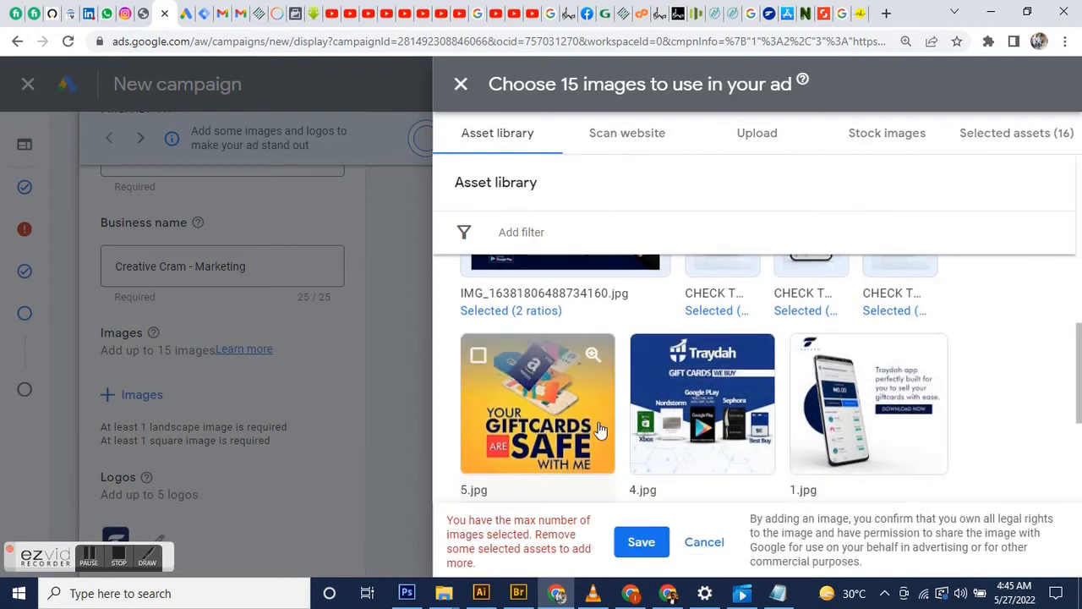
mouse_move(592, 435)
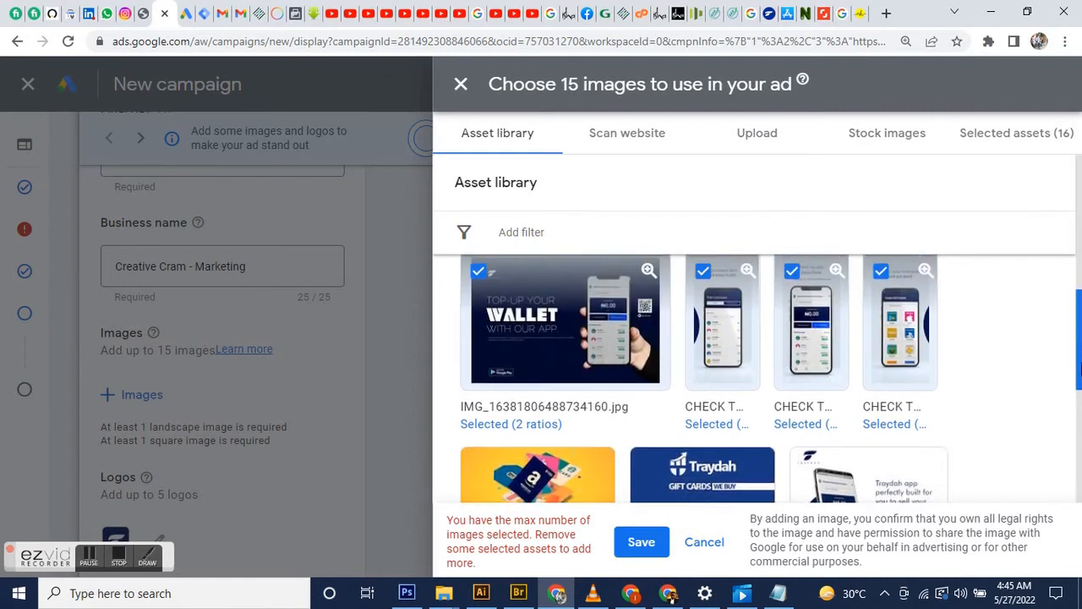
left_click(703, 283)
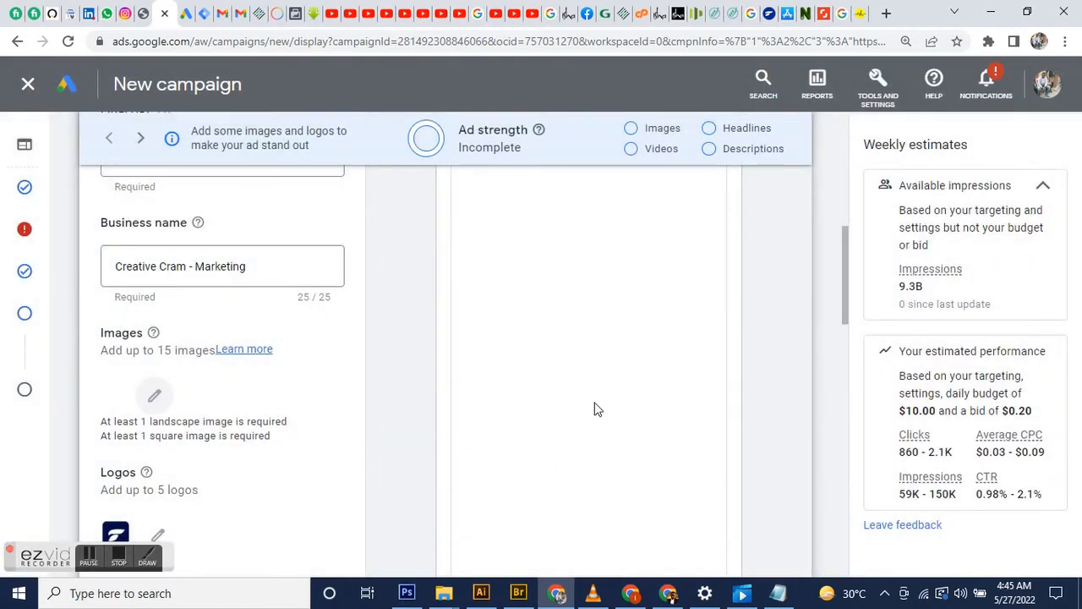
Step: Make the suggested 'Digital Marketing Agency' the ad's first headline
scroll("down", 3)
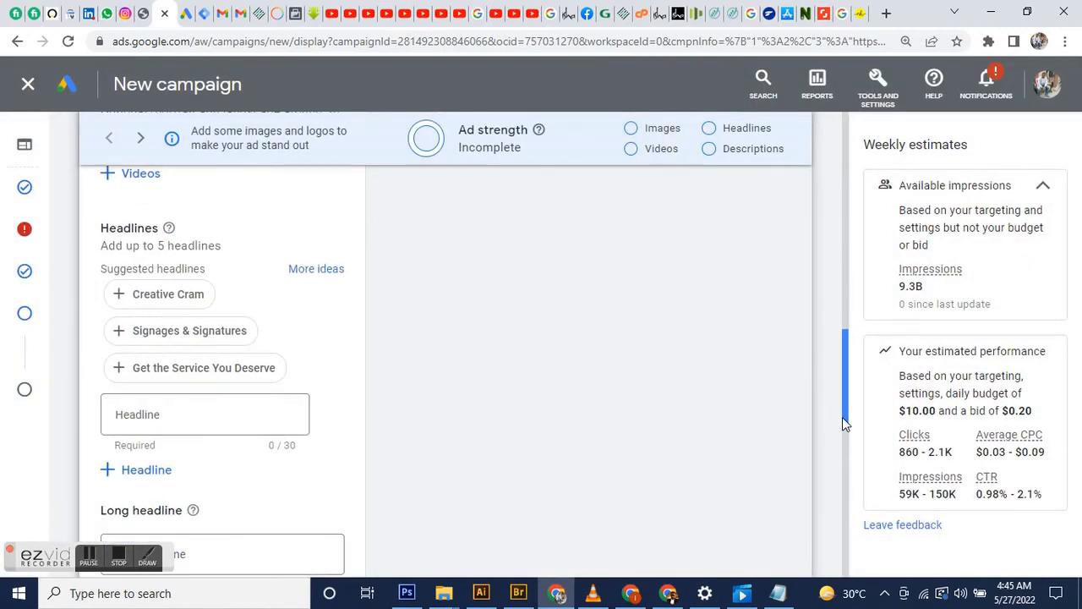
scroll("down", 3)
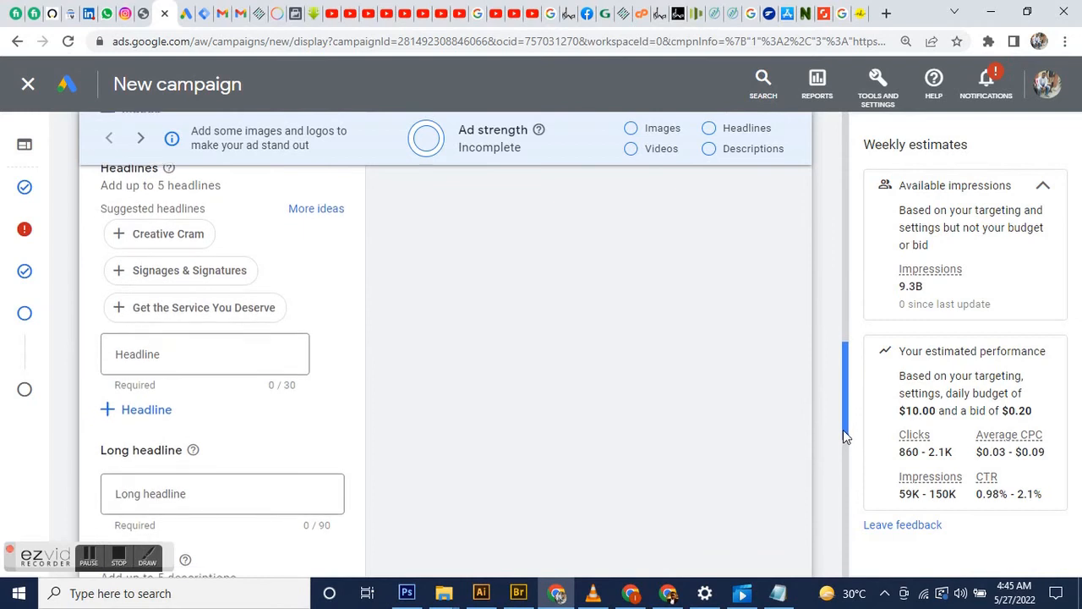
scroll("down", 3)
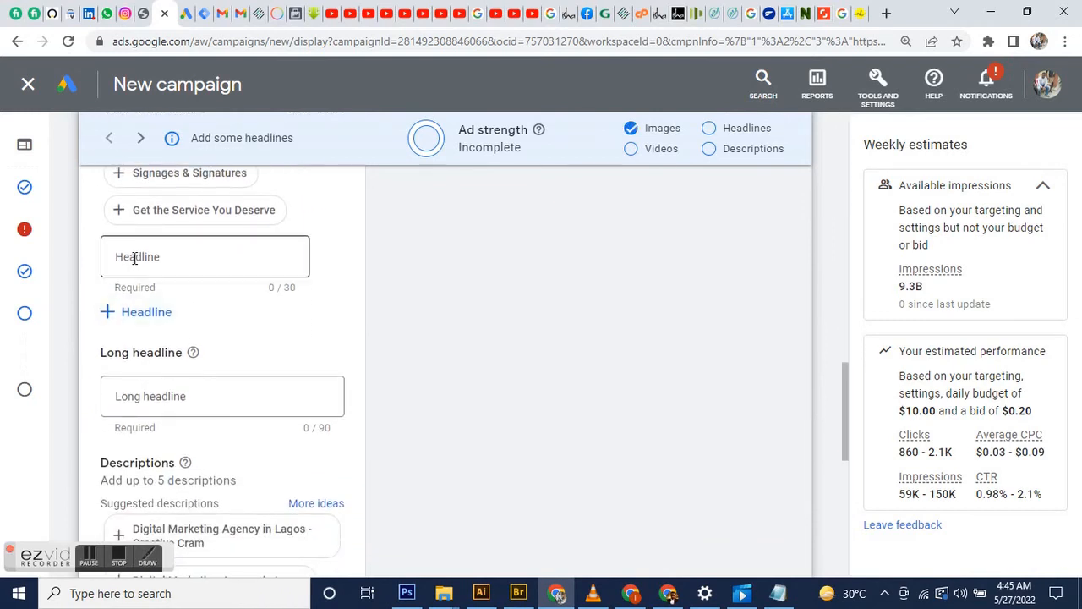
type("Digital Marketing")
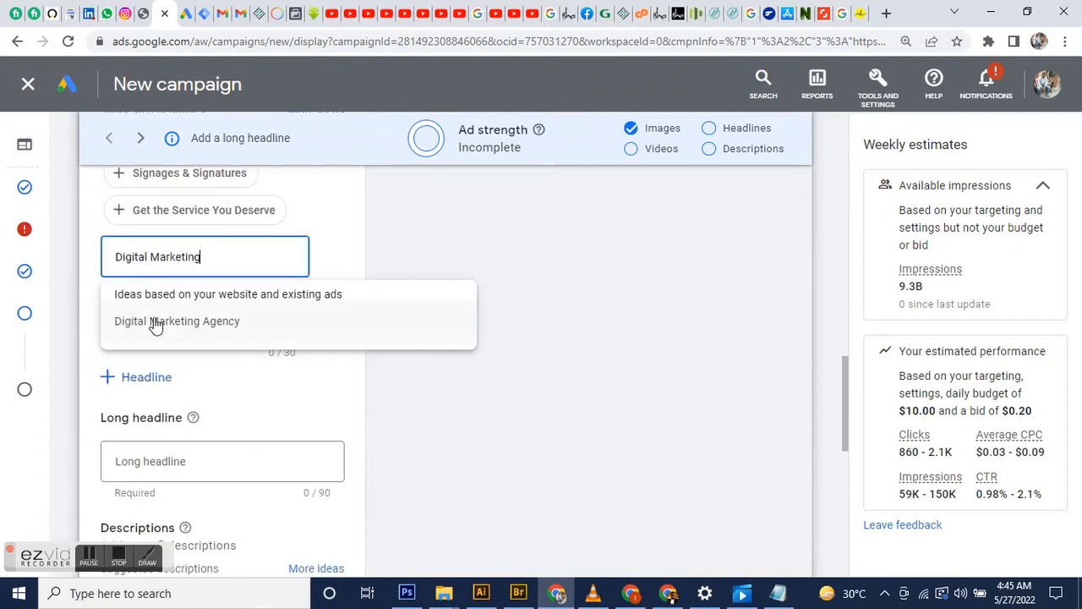
left_click(177, 320)
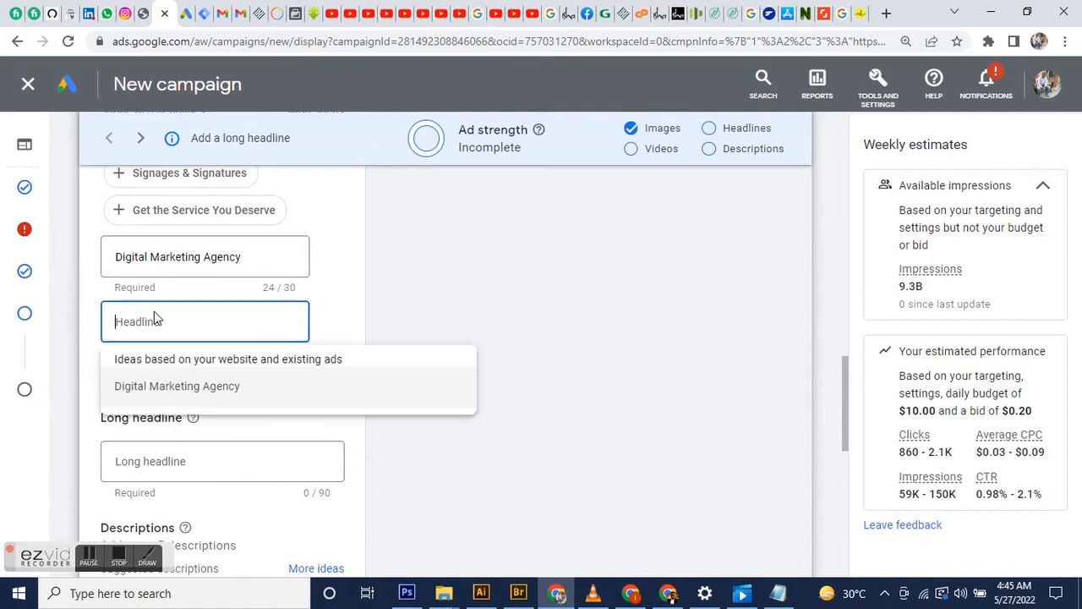
Step: Write a second headline about approaching marketing, correcting a typo along the way
type("A")
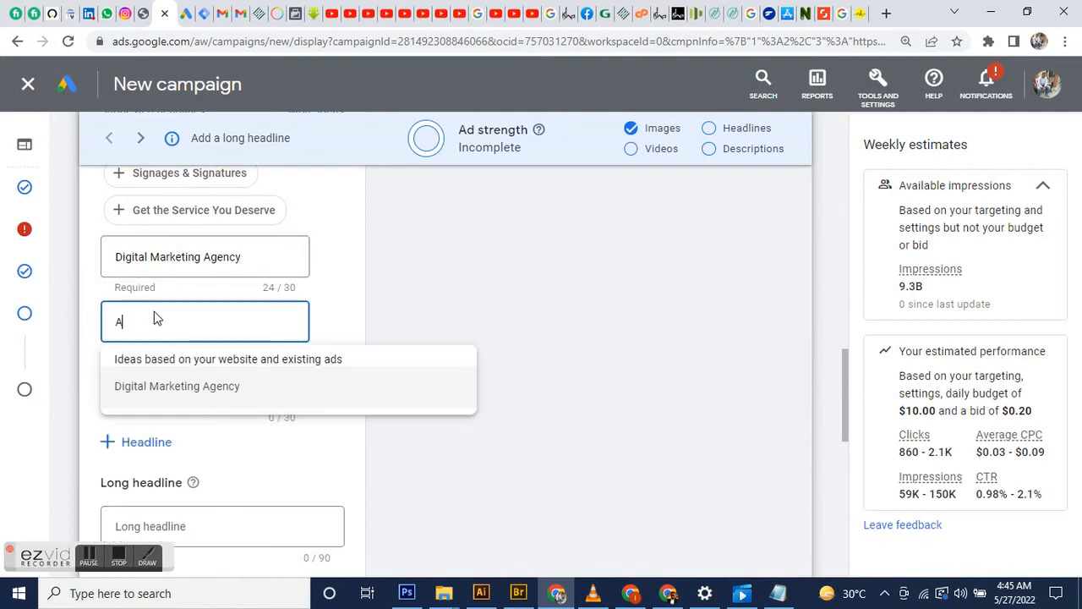
type("pprov")
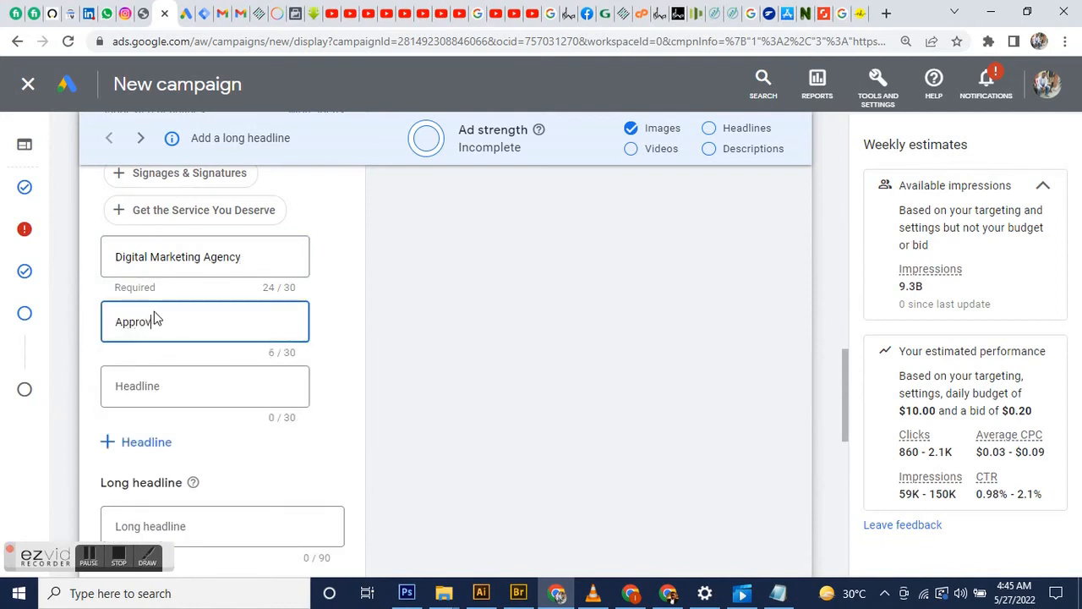
type("e")
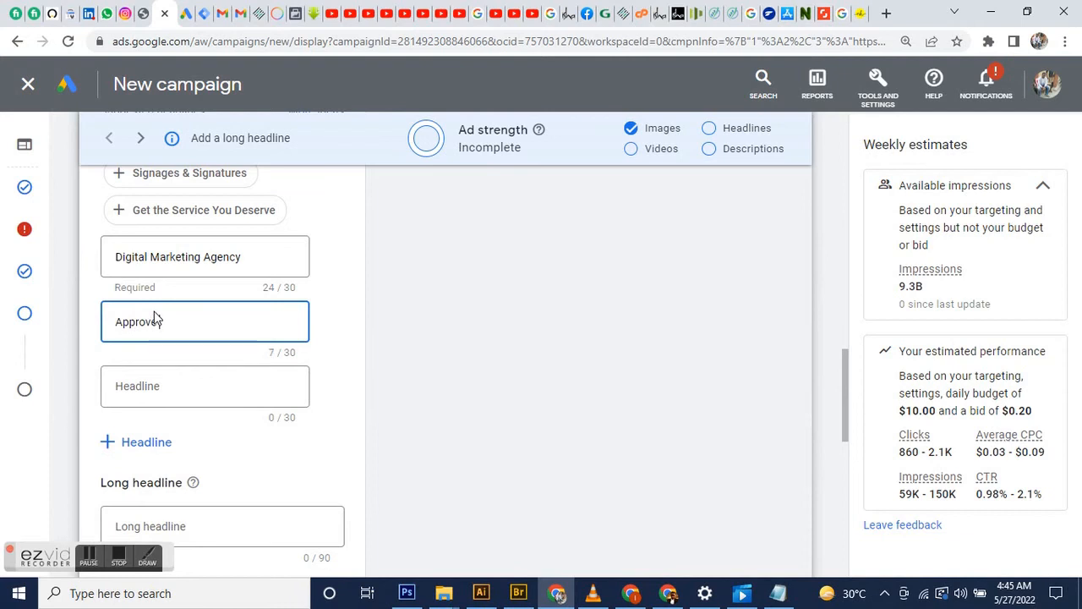
key("Backspace")
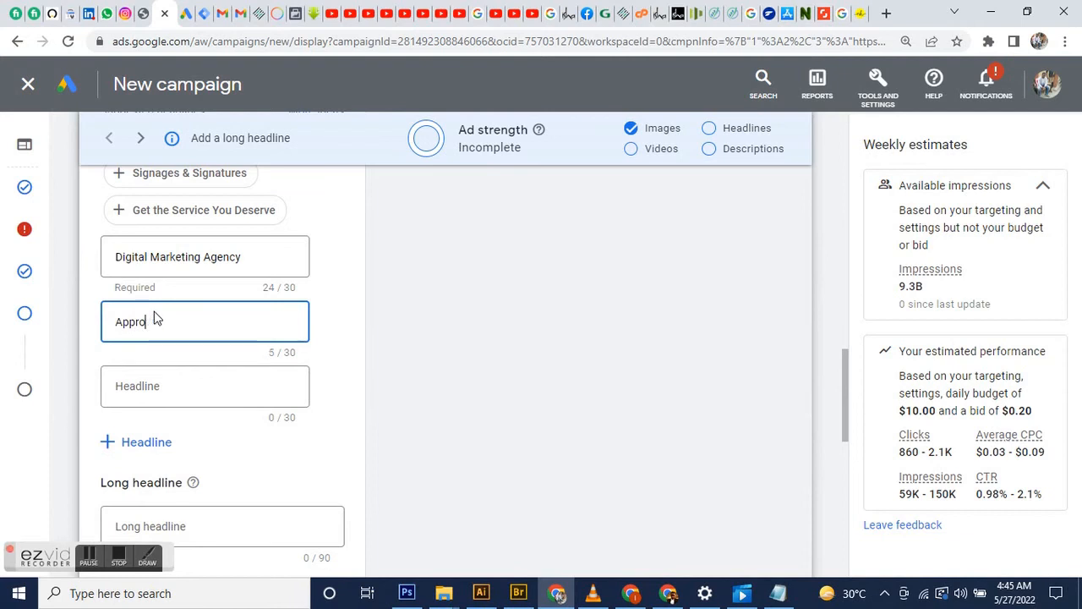
type("ach Mar")
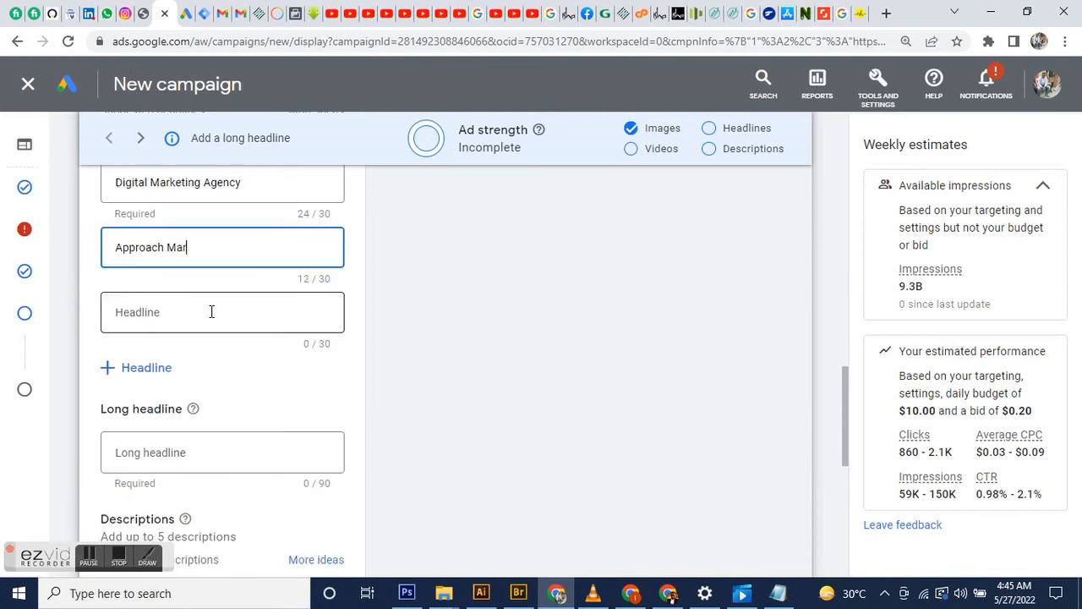
type("keting")
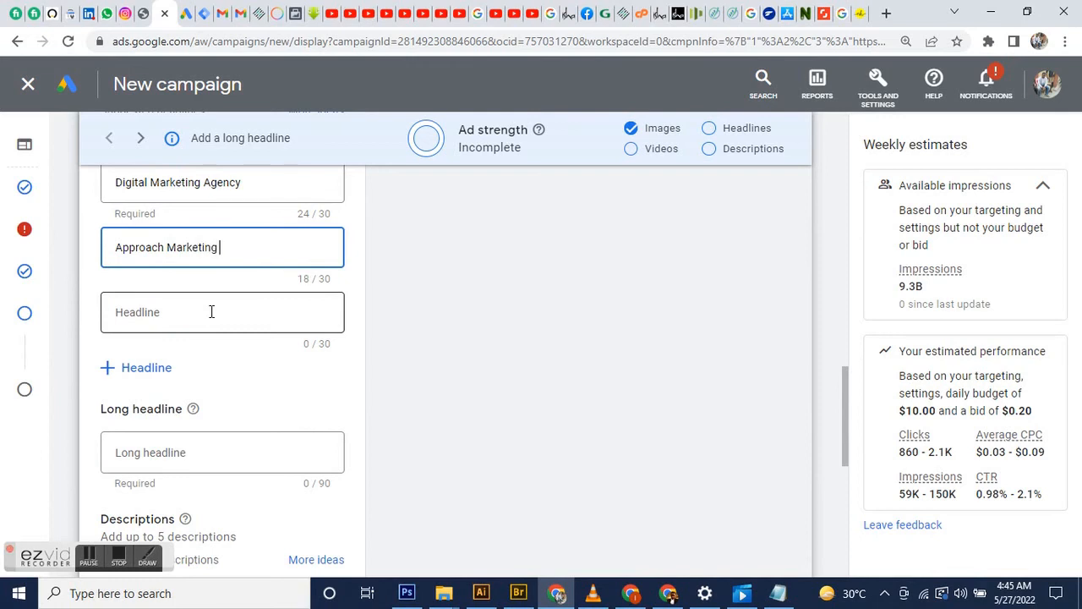
type("with")
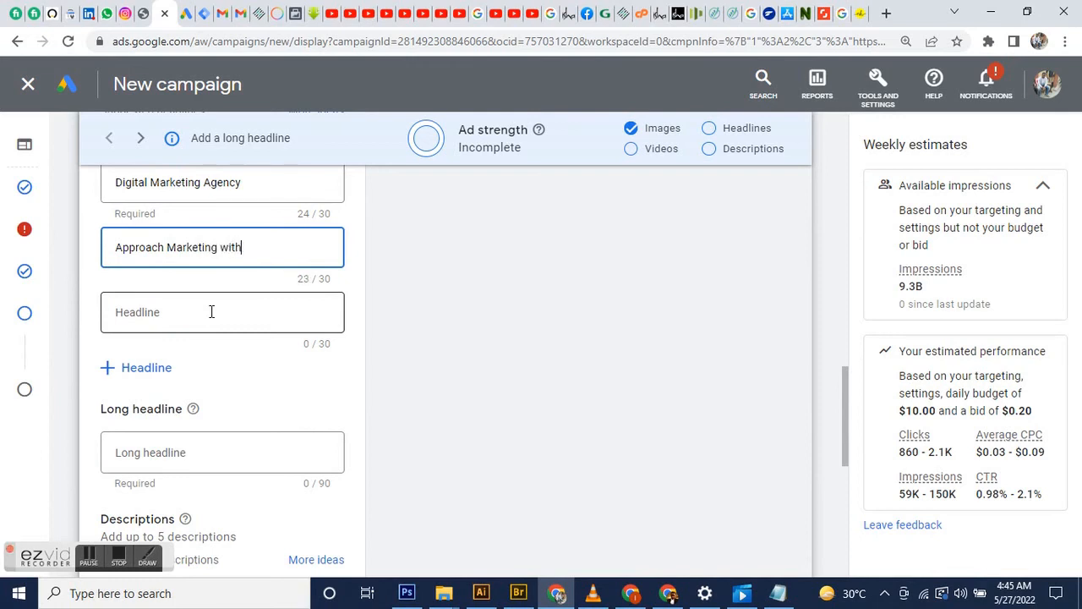
type("a System")
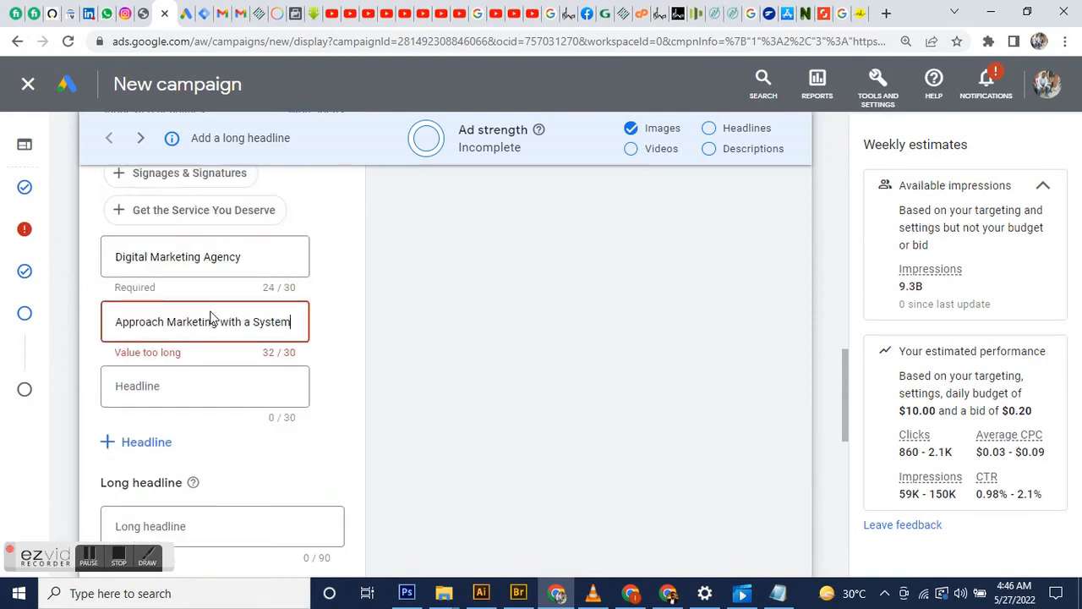
type("atic")
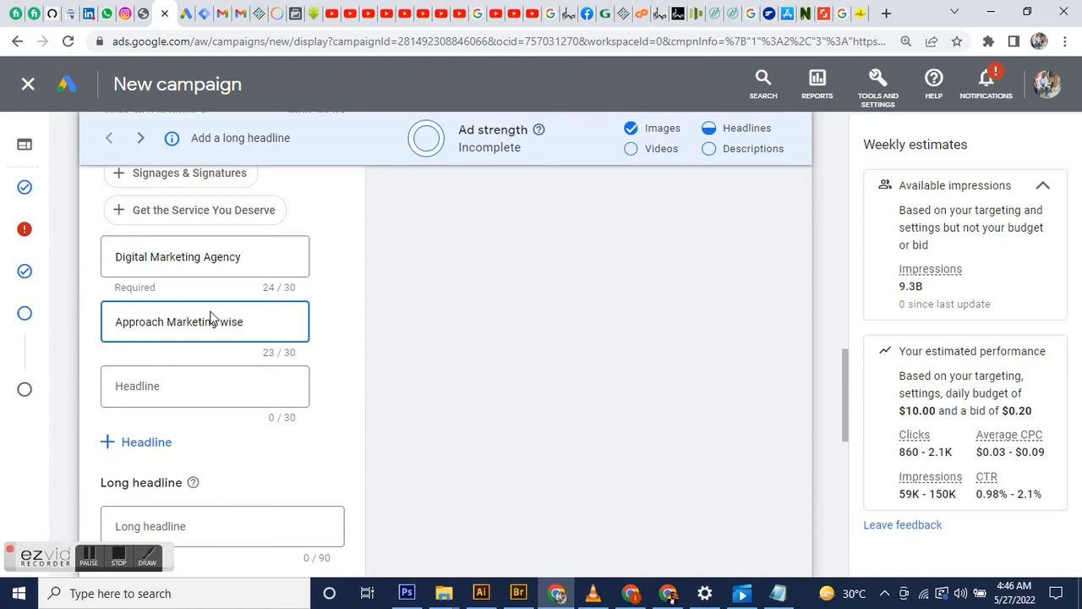
Step: Scroll through the ad's descriptions toward the Create ad button
scroll("down", 3)
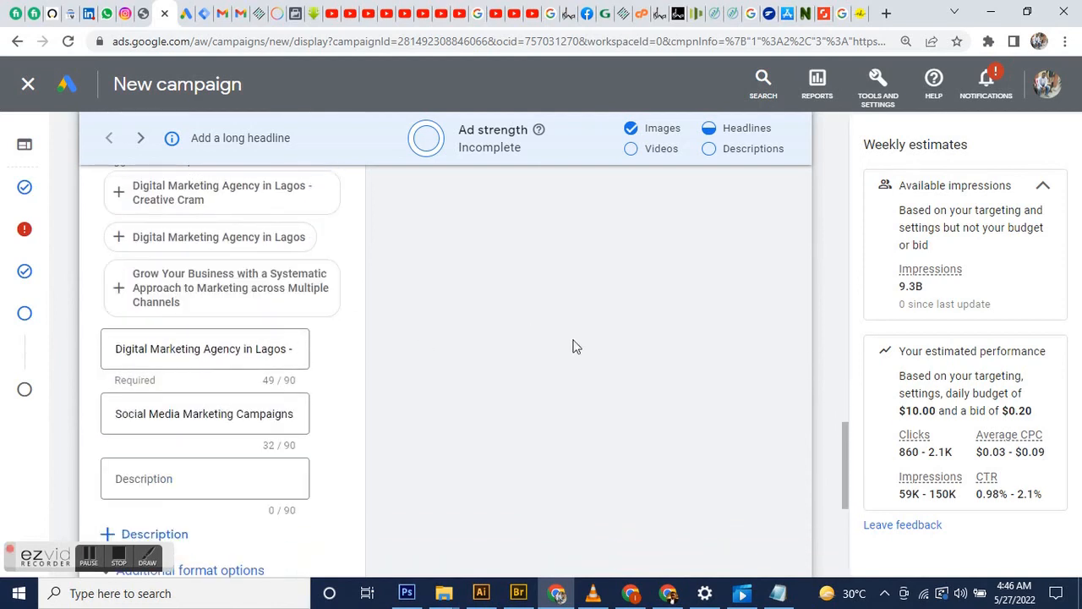
scroll("down", 3)
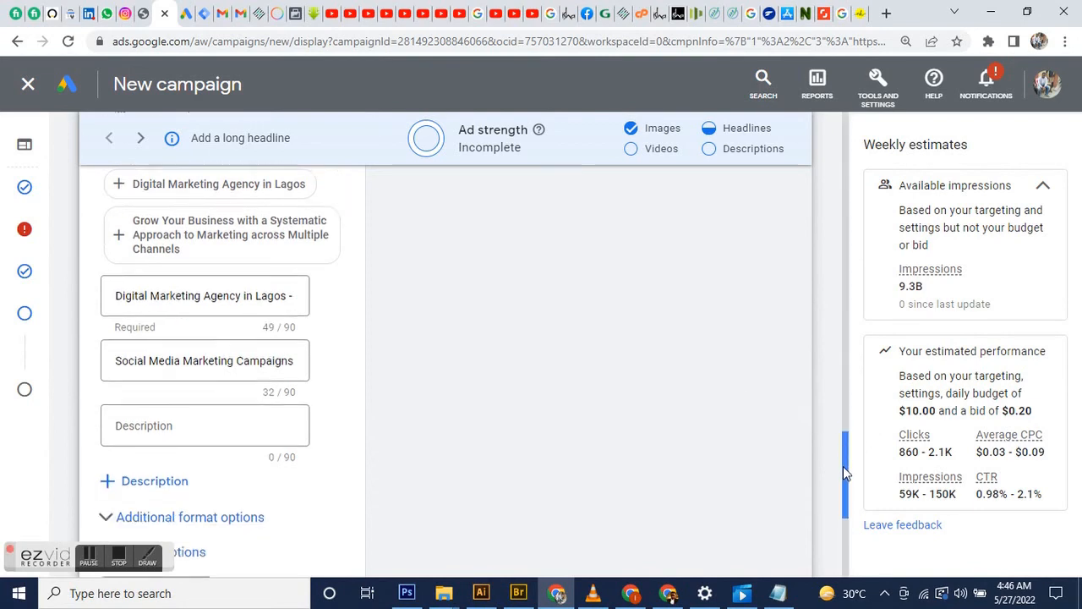
scroll("down", 3)
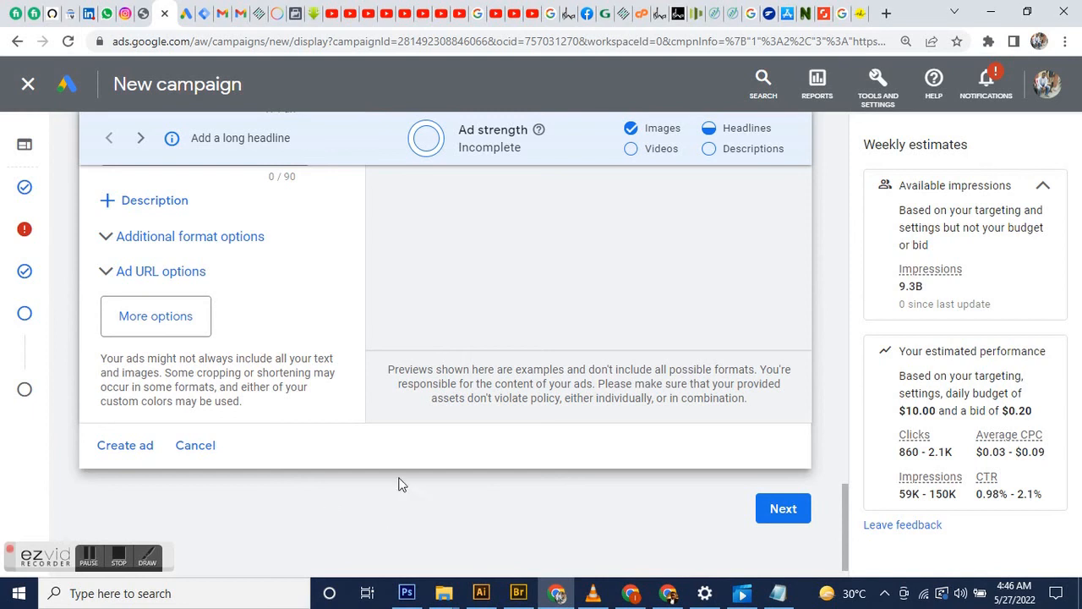
mouse_move(747, 507)
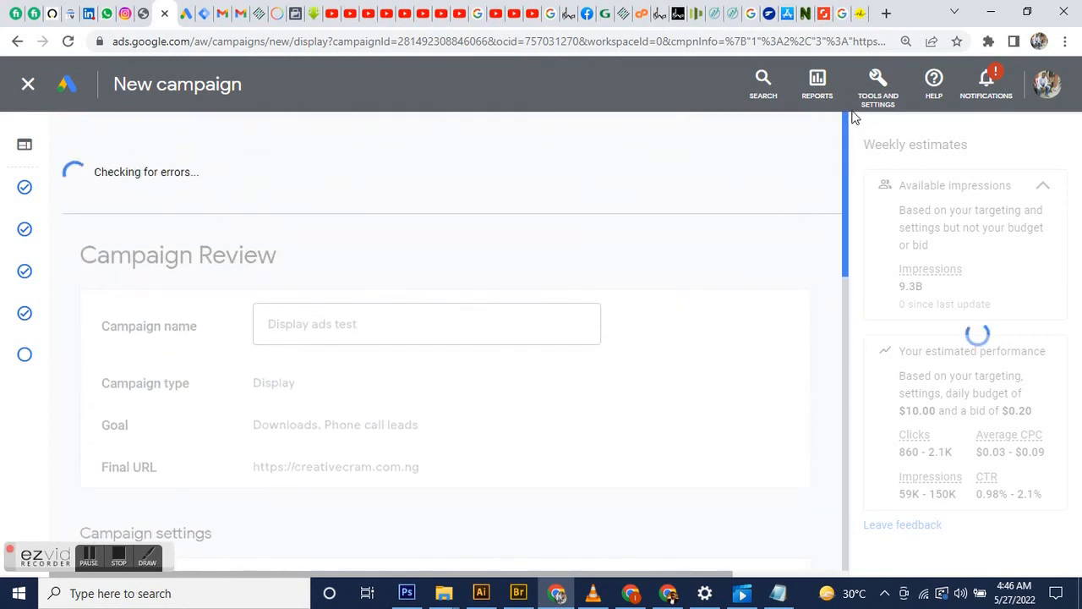
scroll("down", 3)
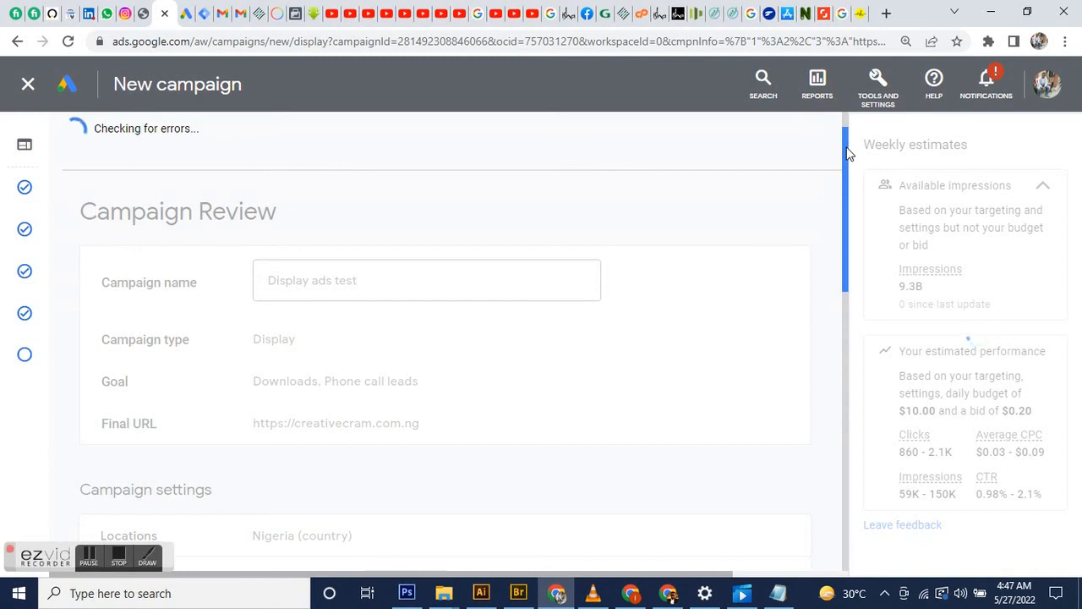
scroll("down", 3)
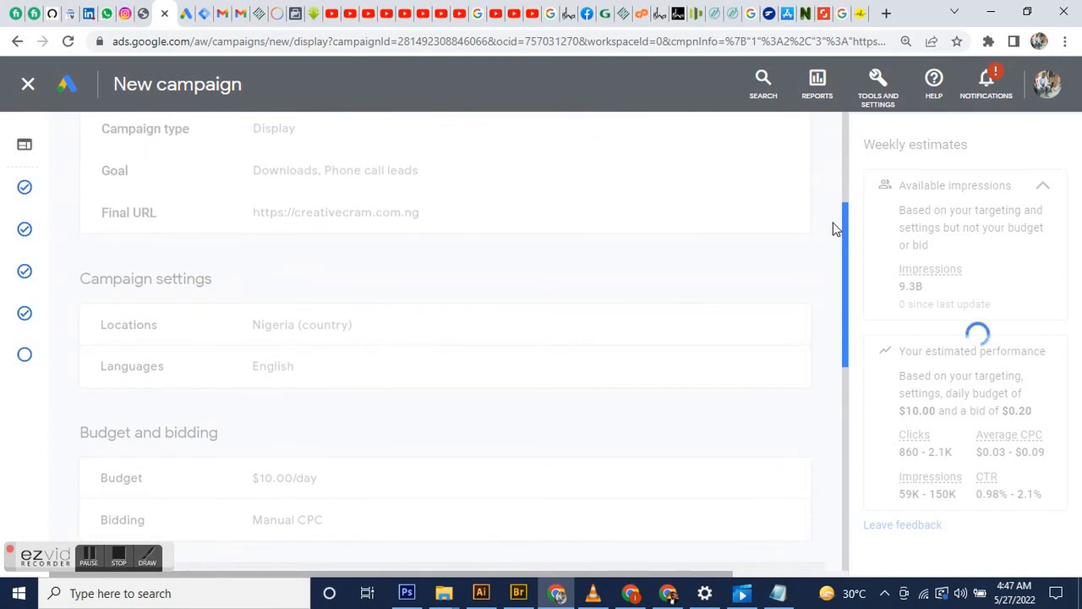
scroll("down", 3)
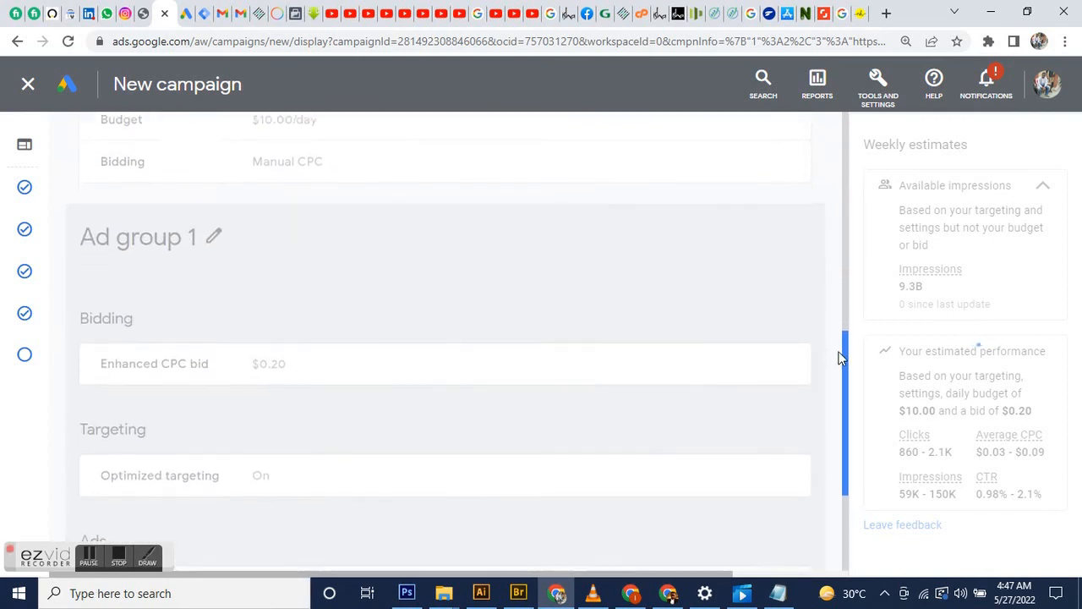
scroll("down", 3)
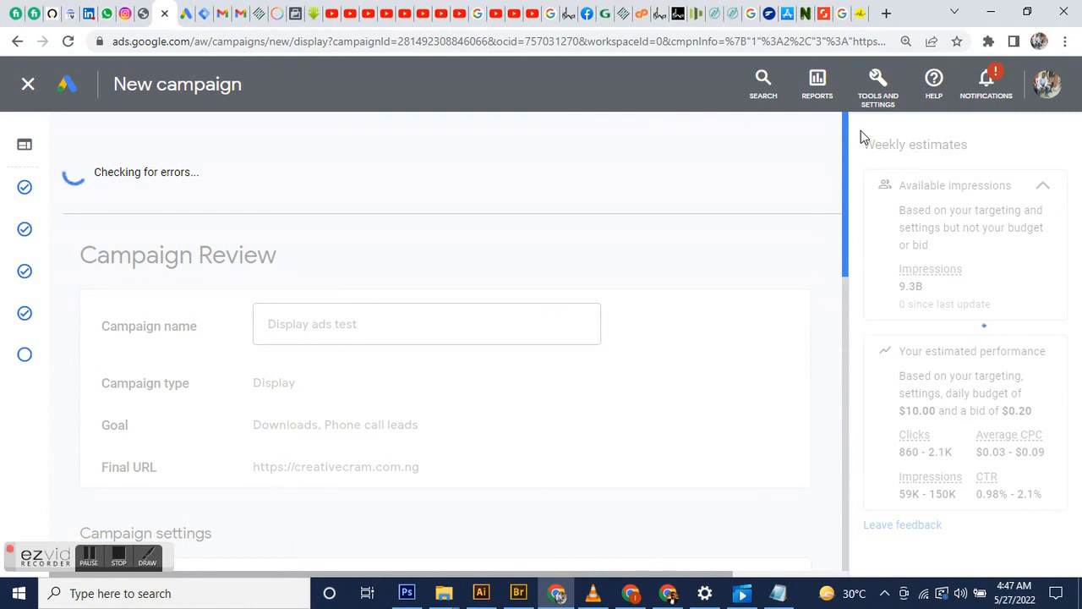
scroll("down", 3)
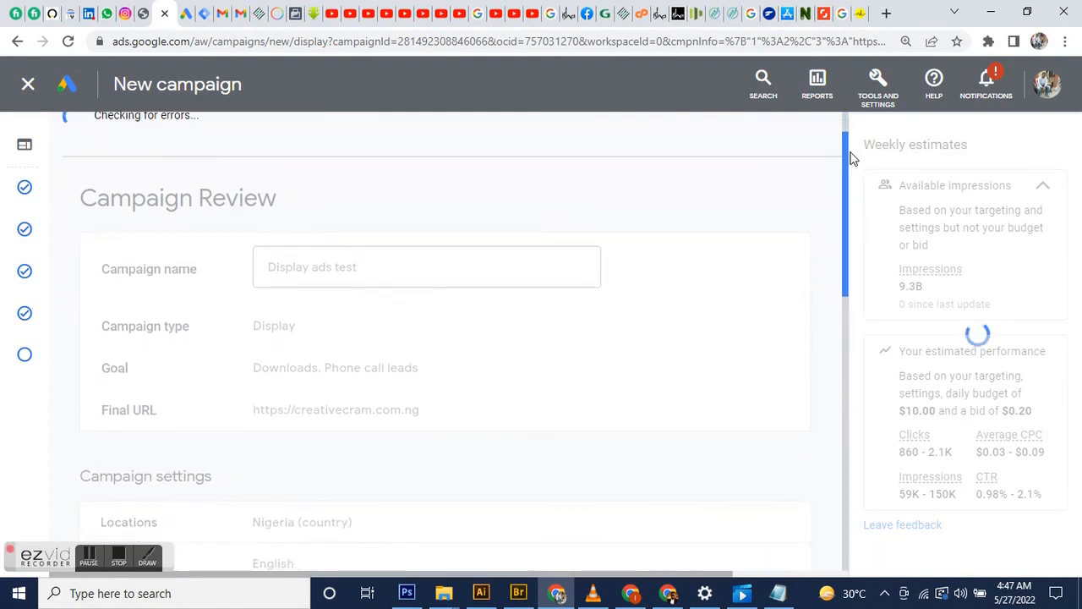
scroll("down", 3)
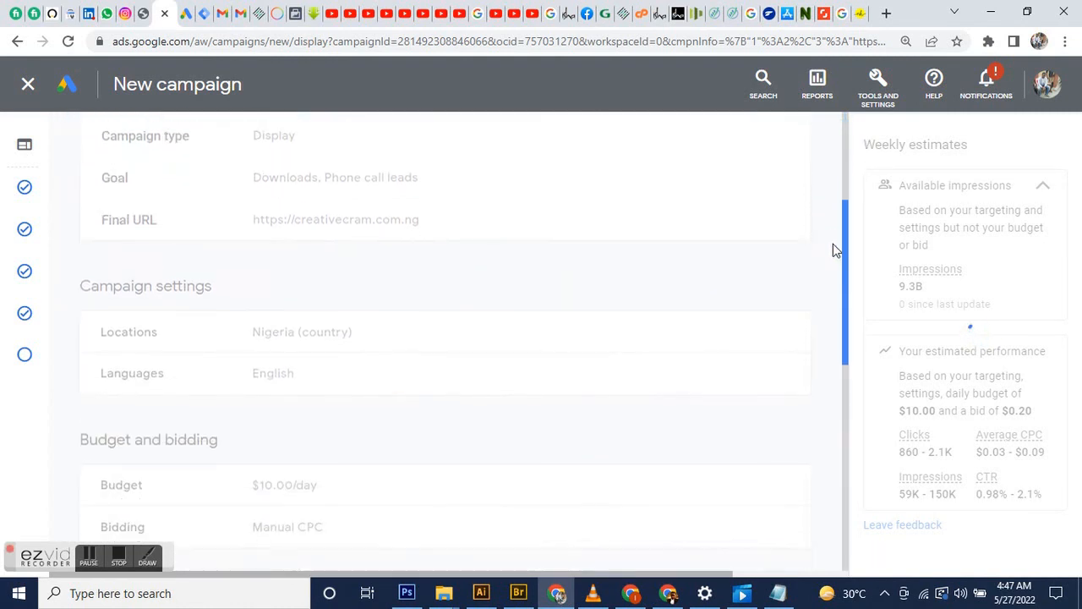
scroll("down", 3)
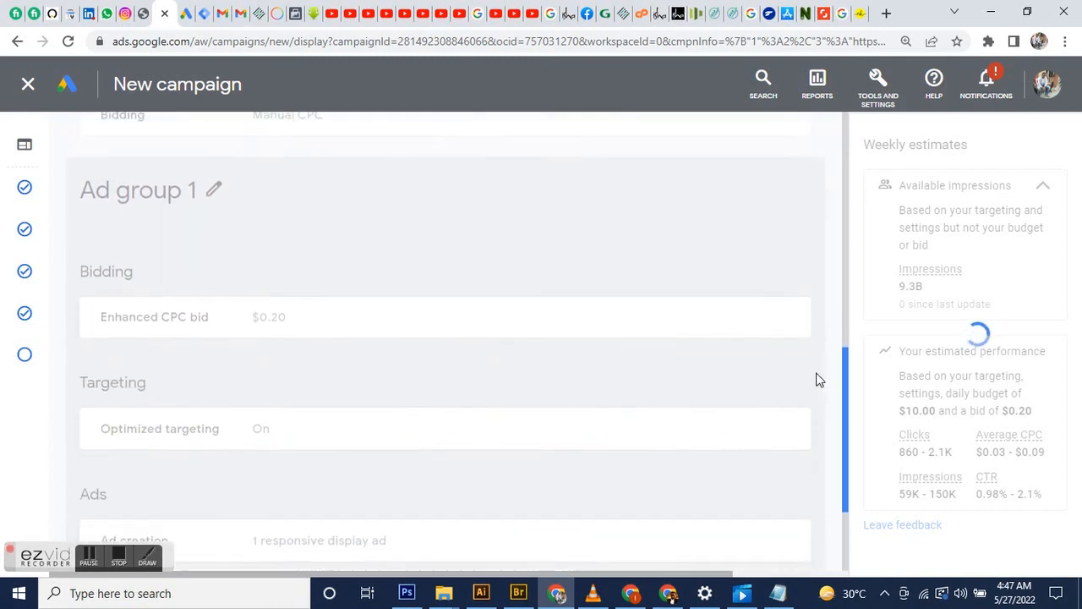
scroll("down", 3)
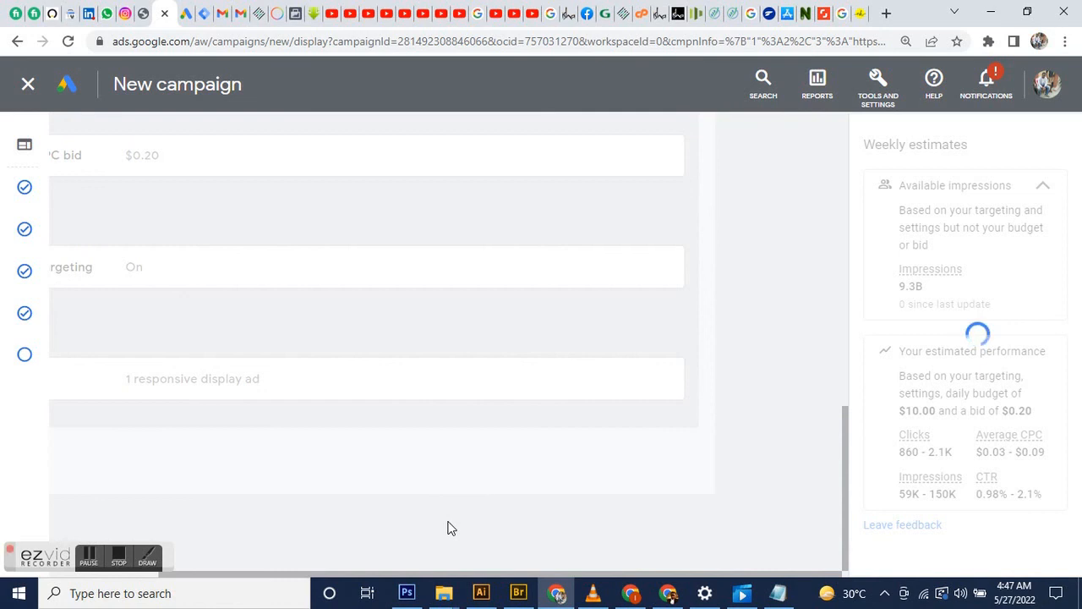
mouse_move(131, 532)
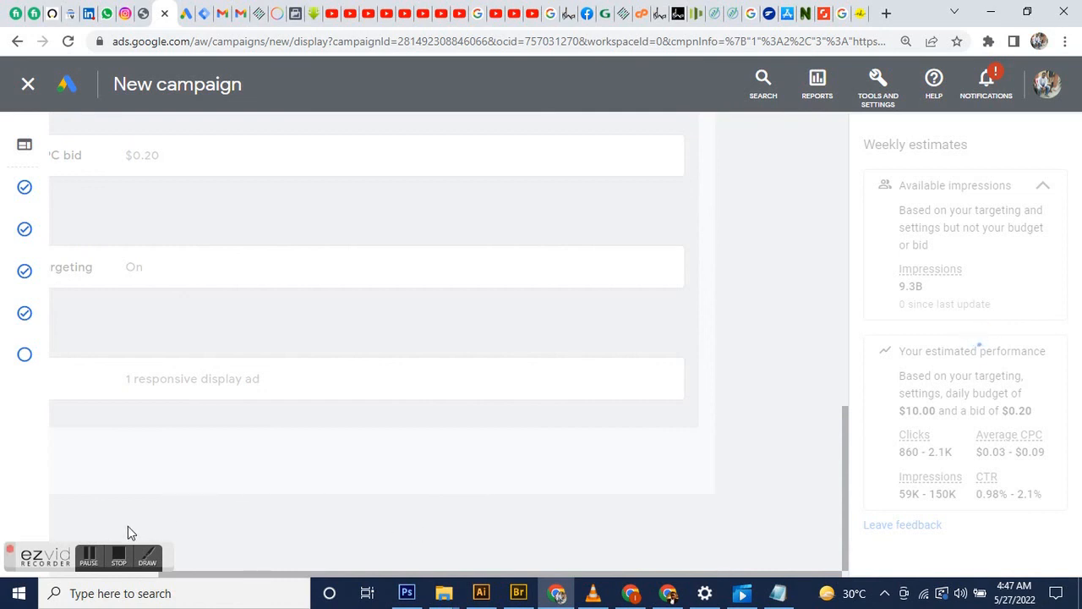